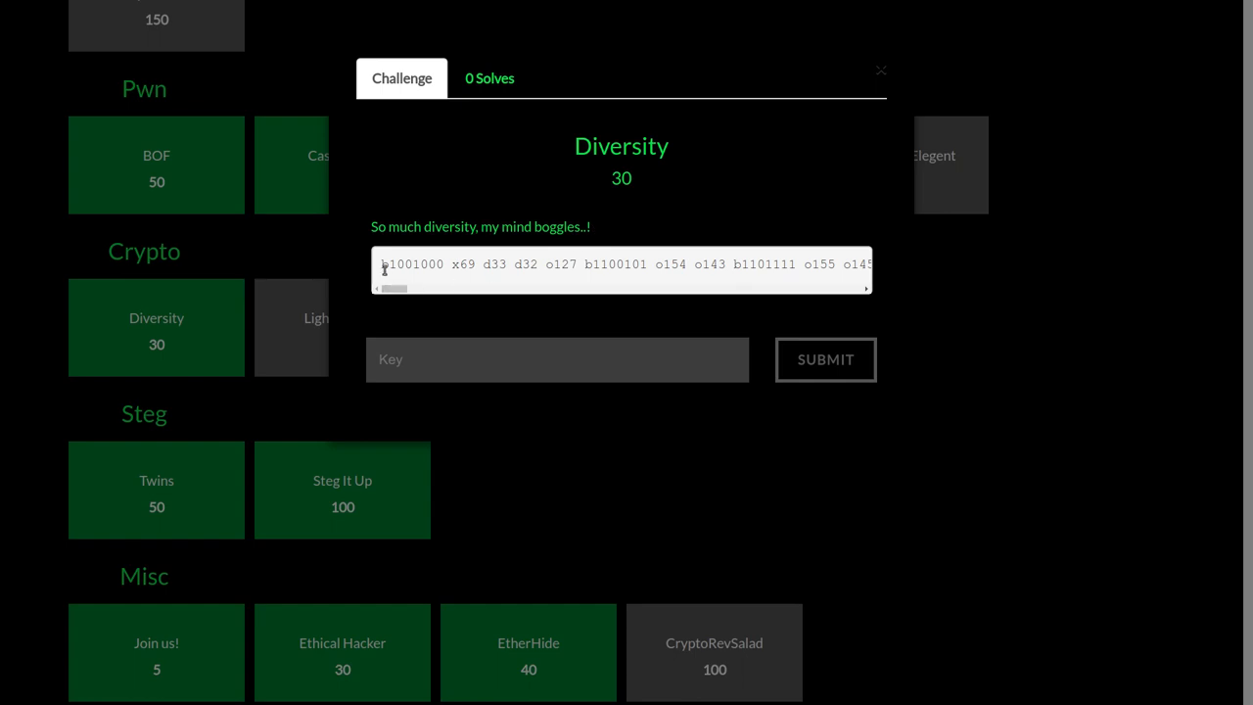
- Inspect the pasted token string, add the #!/usr/bin/env python shebang and save the script
triple_click(623, 264)
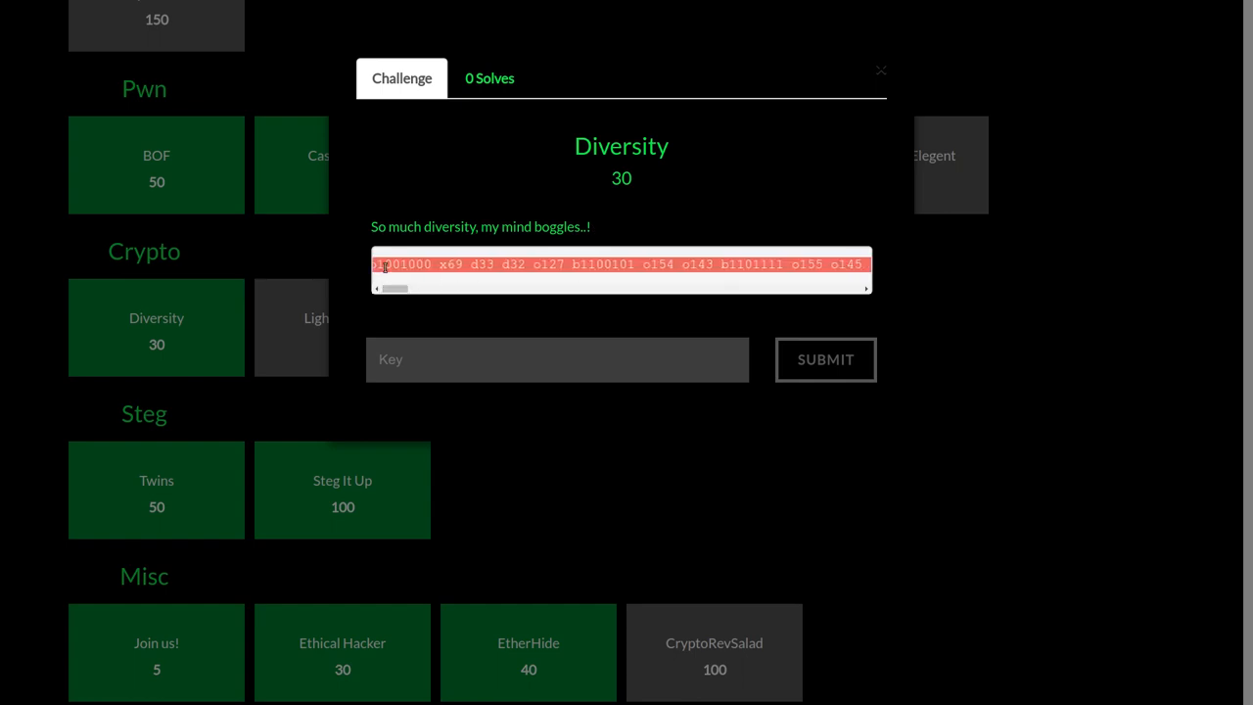
click(466, 264)
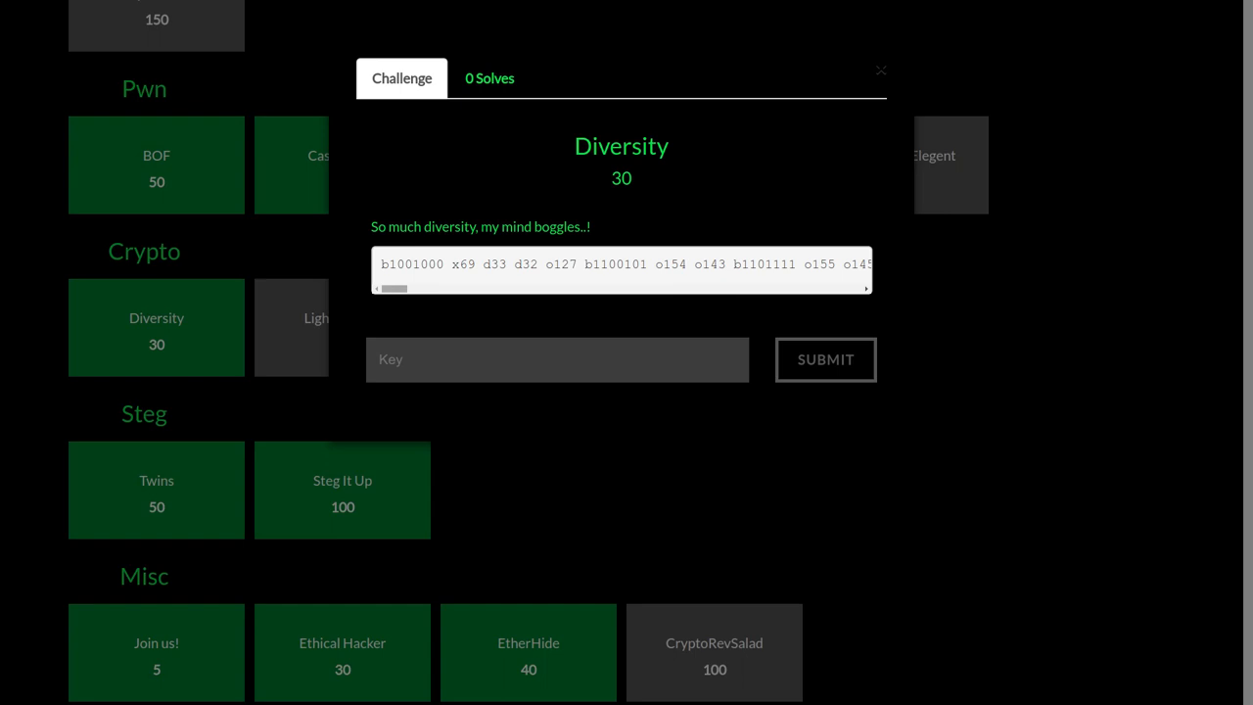
double_click(459, 264)
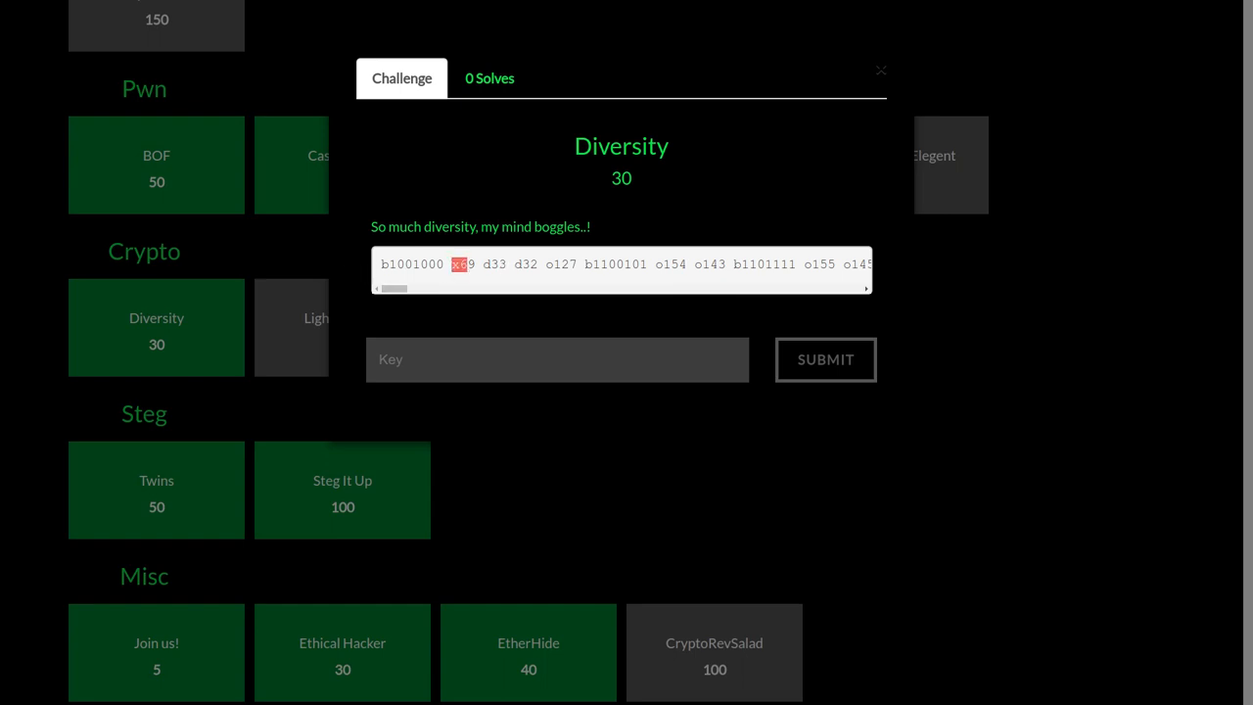
click(384, 264)
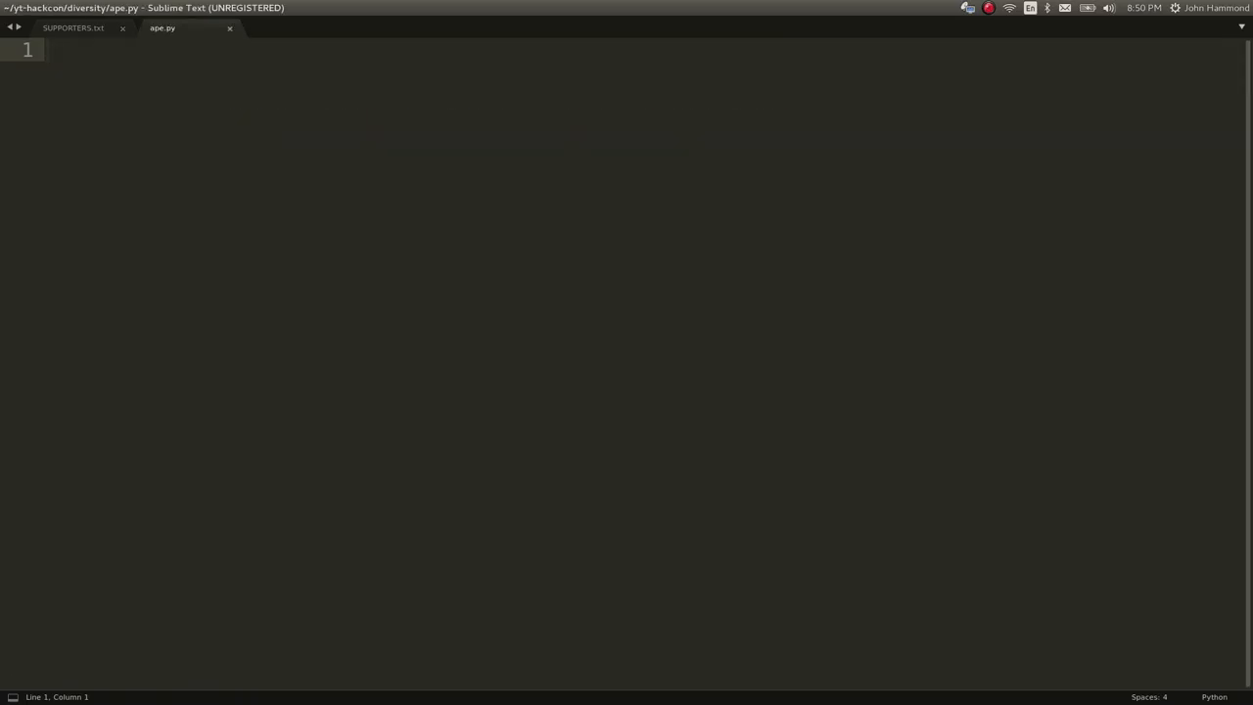
text(#!/usr/bin/env)
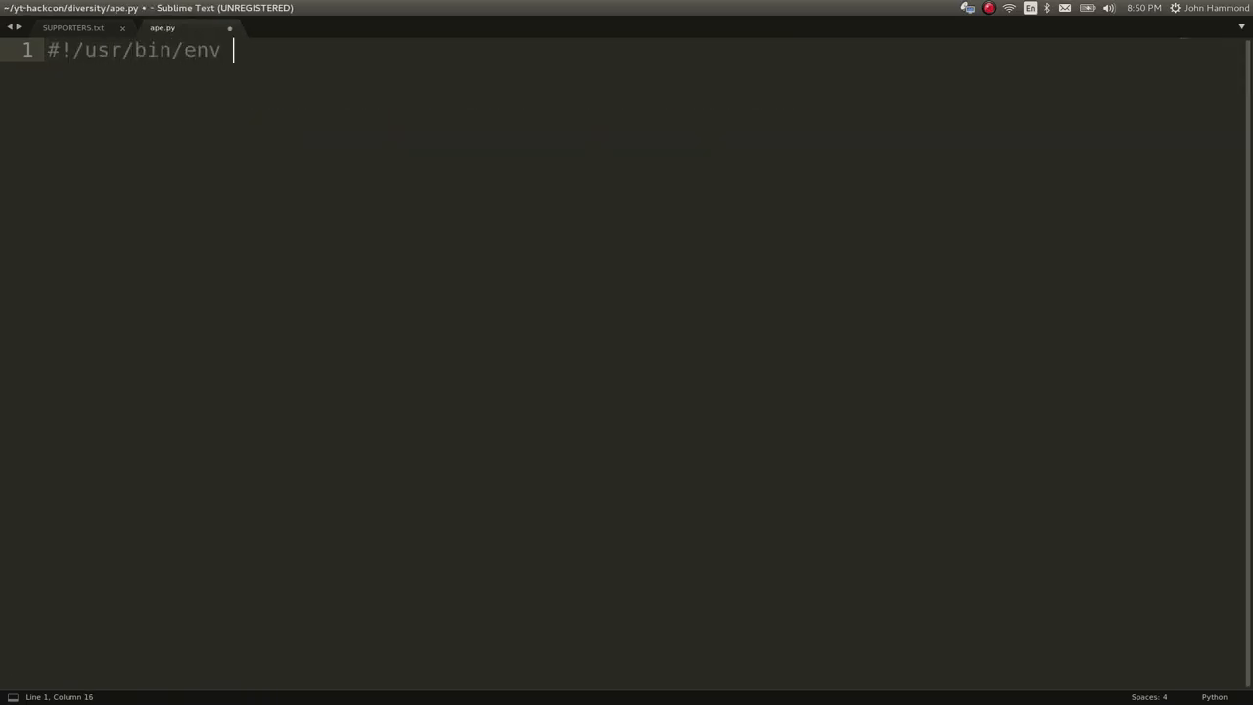
text(python)
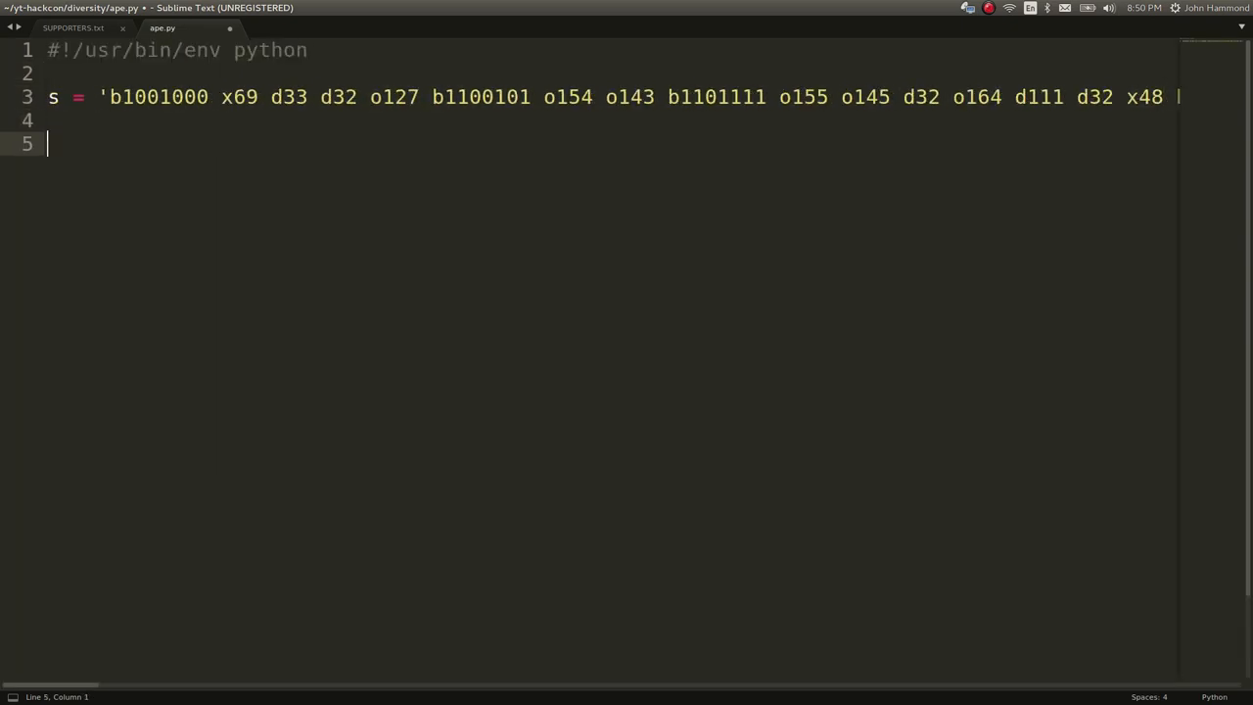
key(ctrl+s)
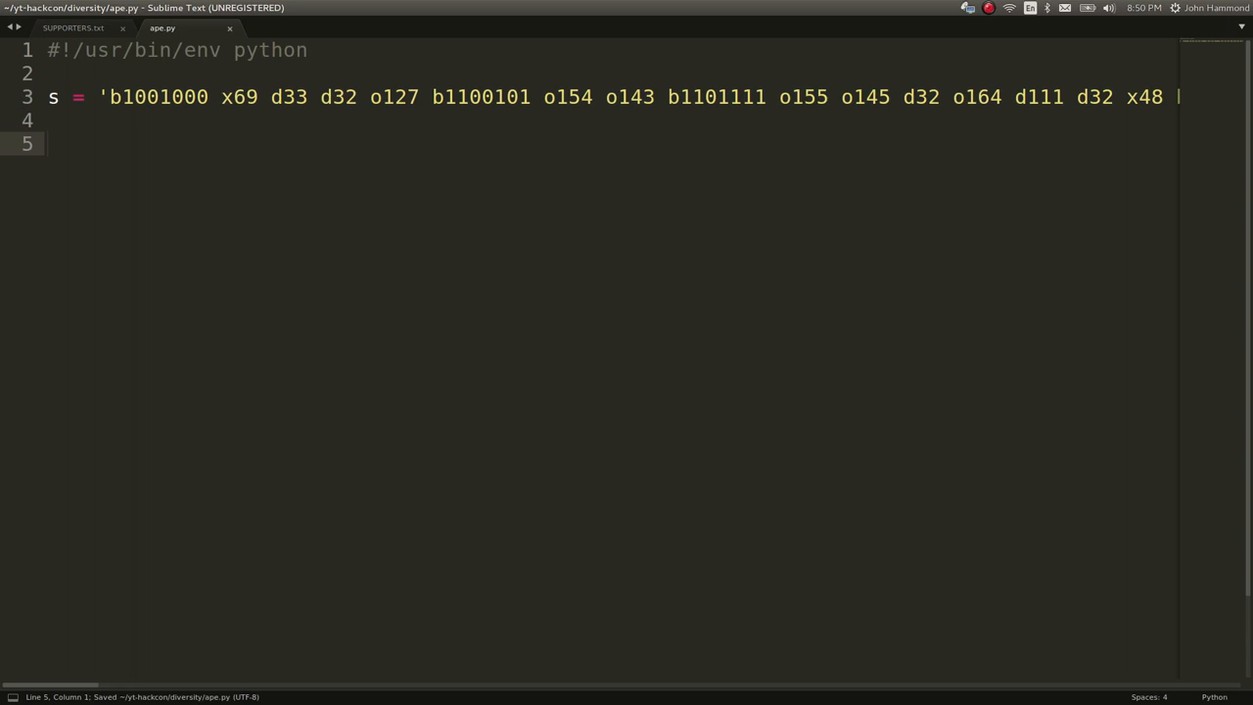
- Add s = s.replace(' b', ' 0b') to give binary tokens a 0b prefix
text(s = s.re)
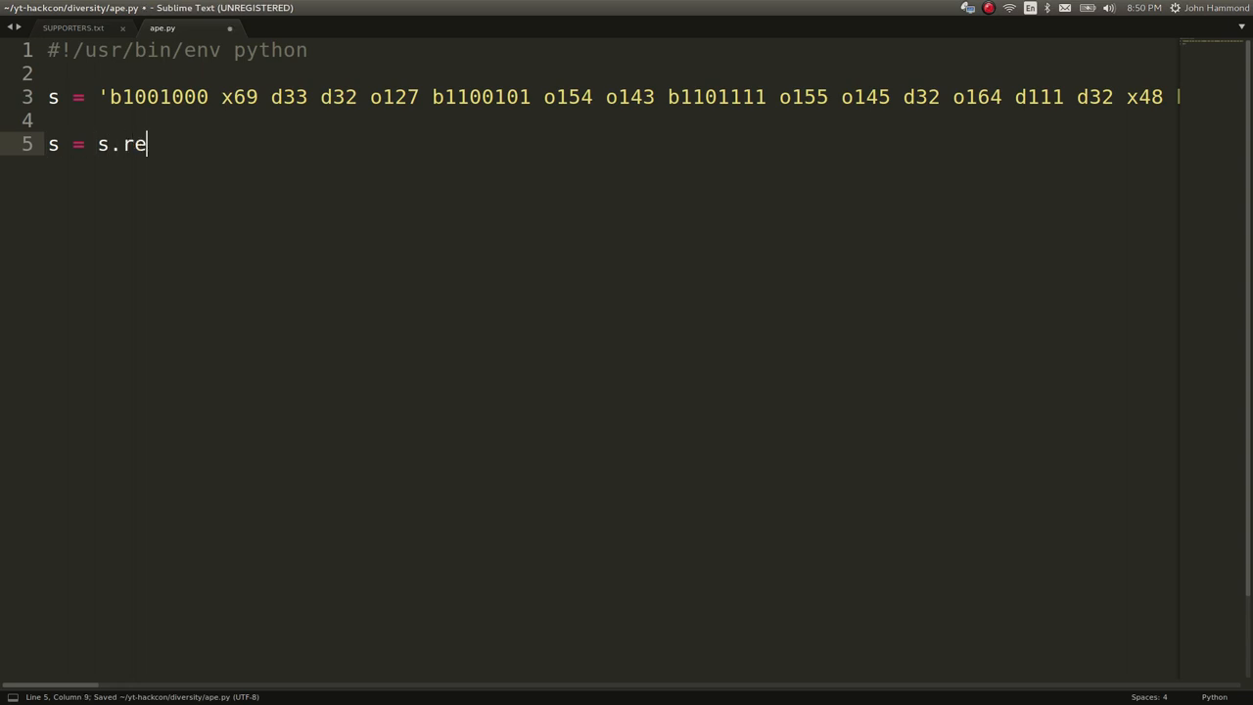
text(place(''))
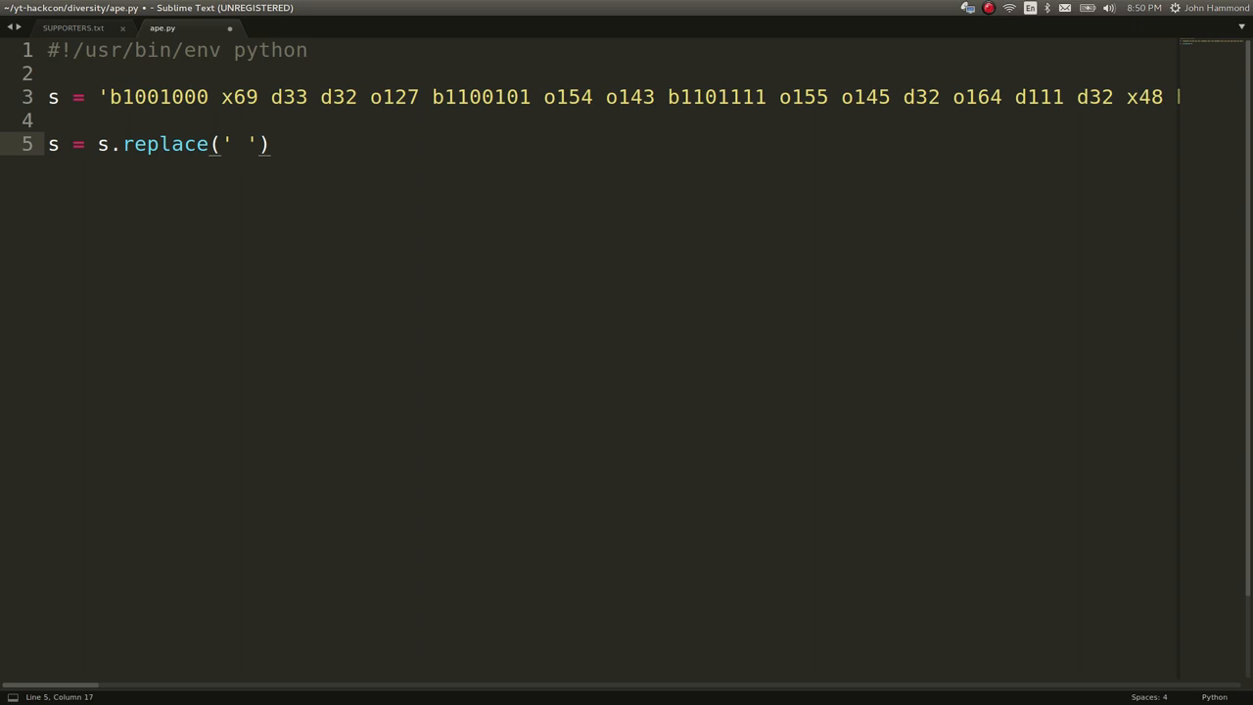
text(b', ')
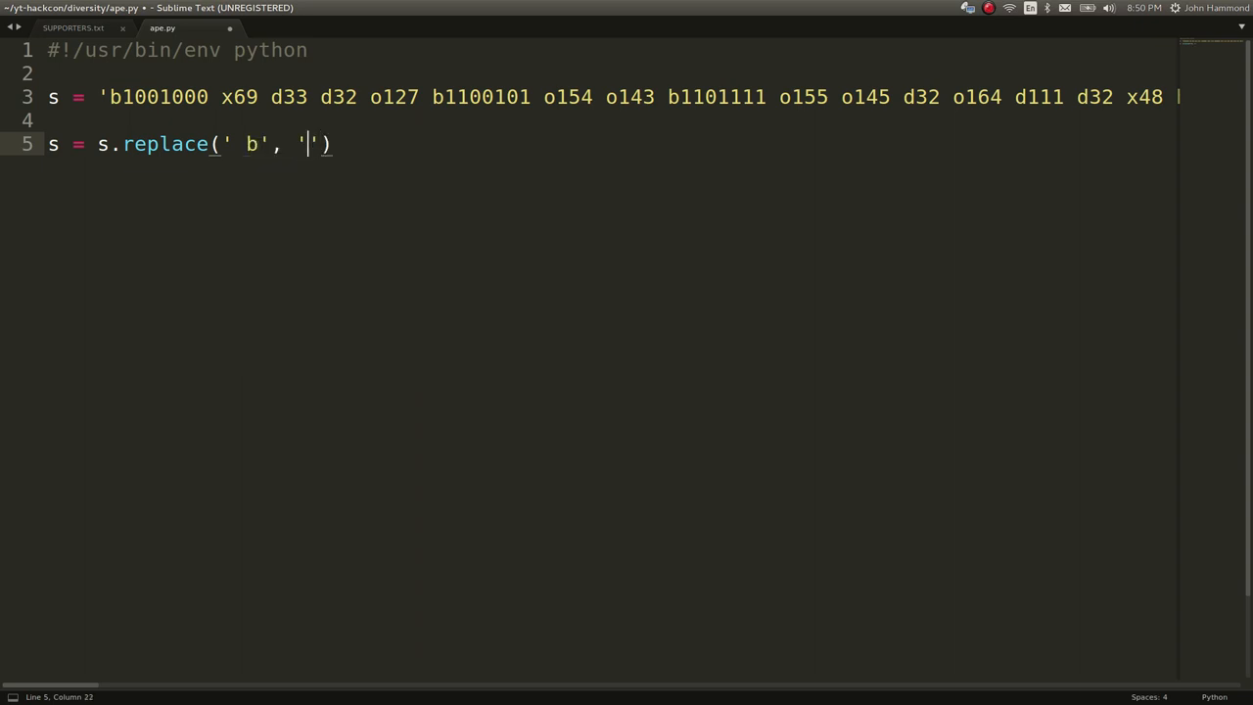
text(0b)
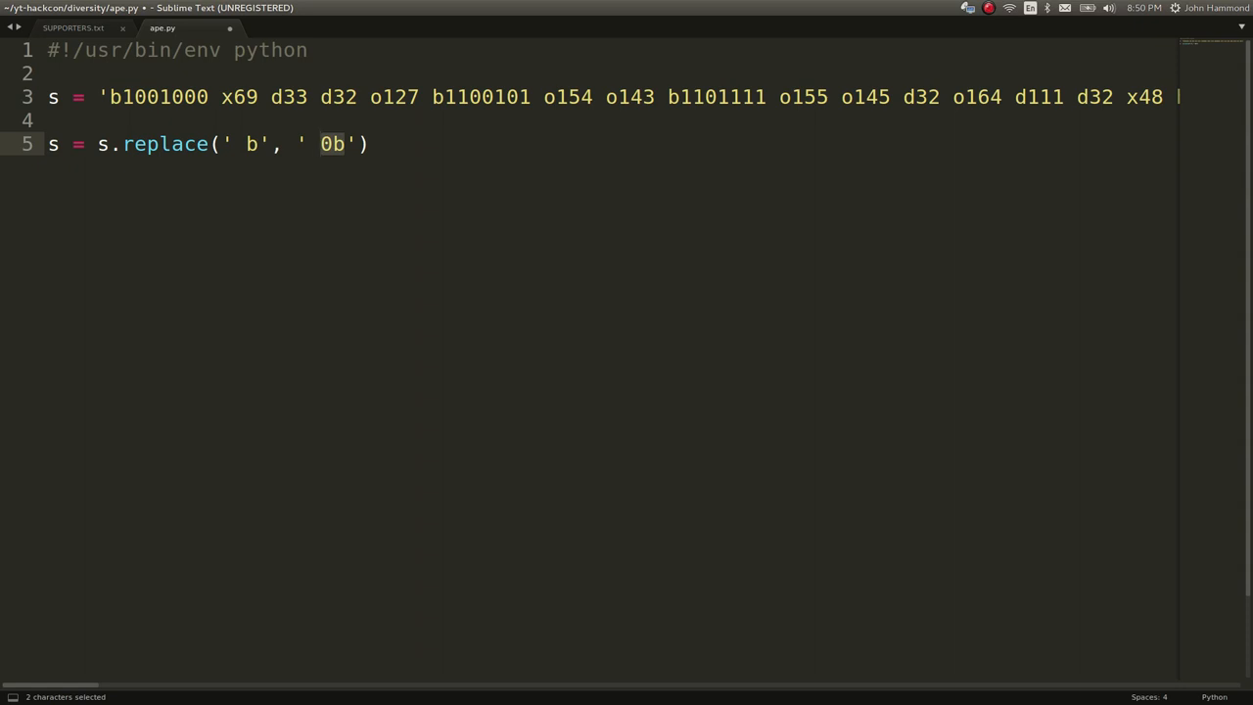
- Prefix the first token with 0 and add replace lines for ' 0x', ' 0o' and stripping ' d'
click(110, 98)
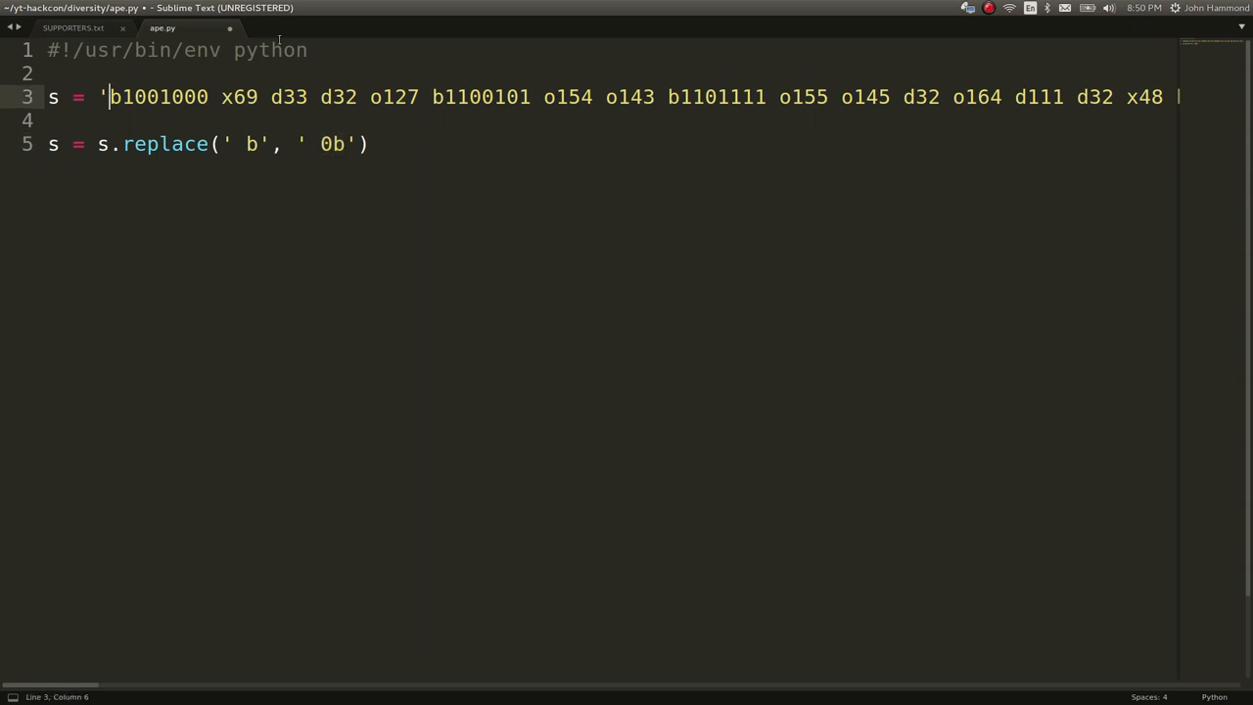
double_click(156, 95)
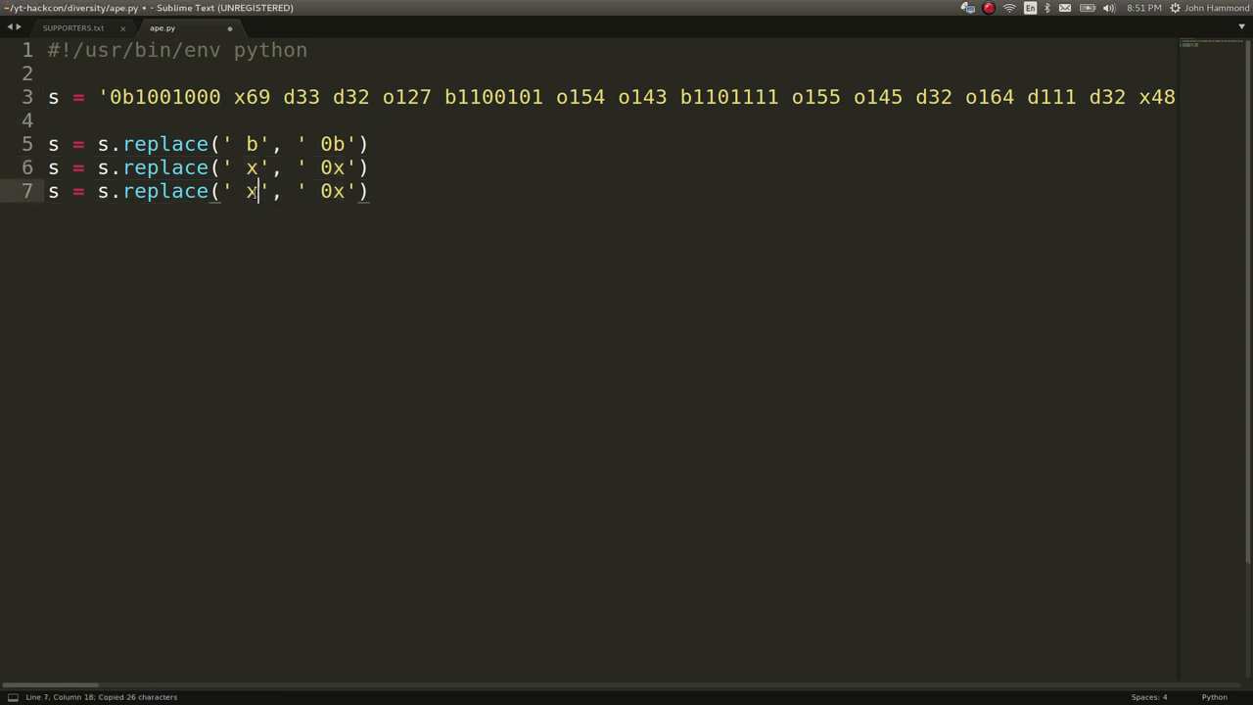
text(o)
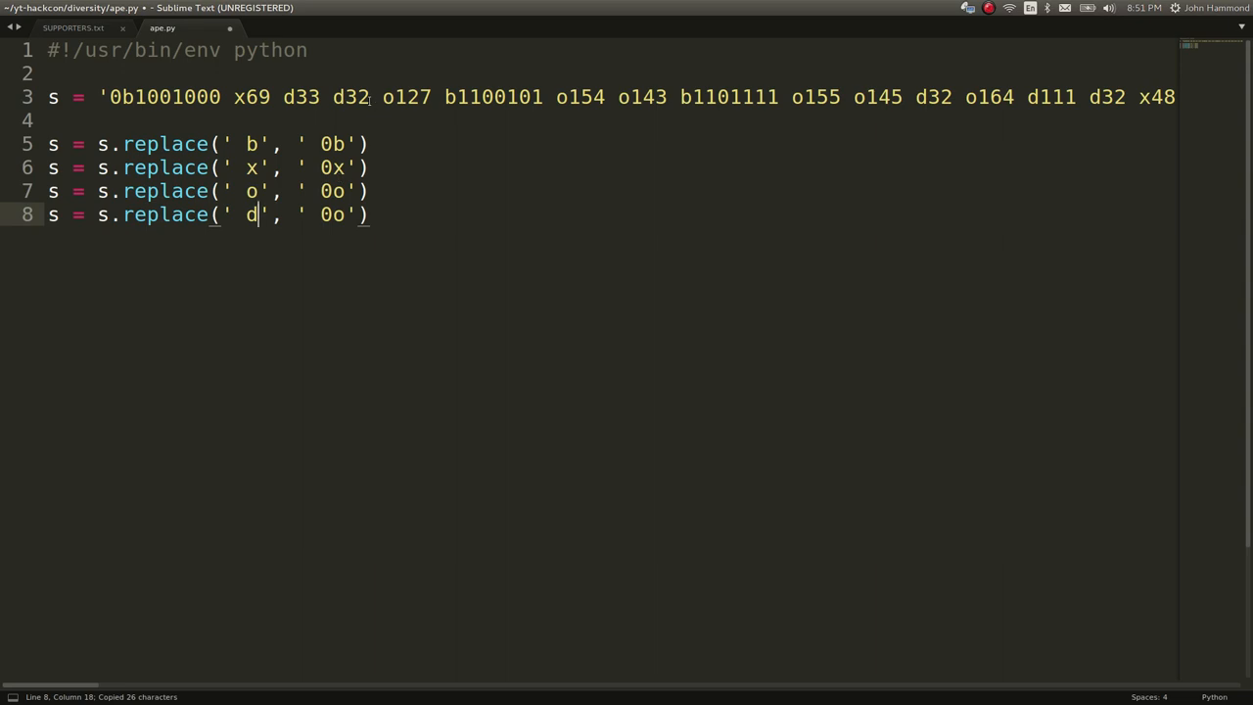
click(333, 98)
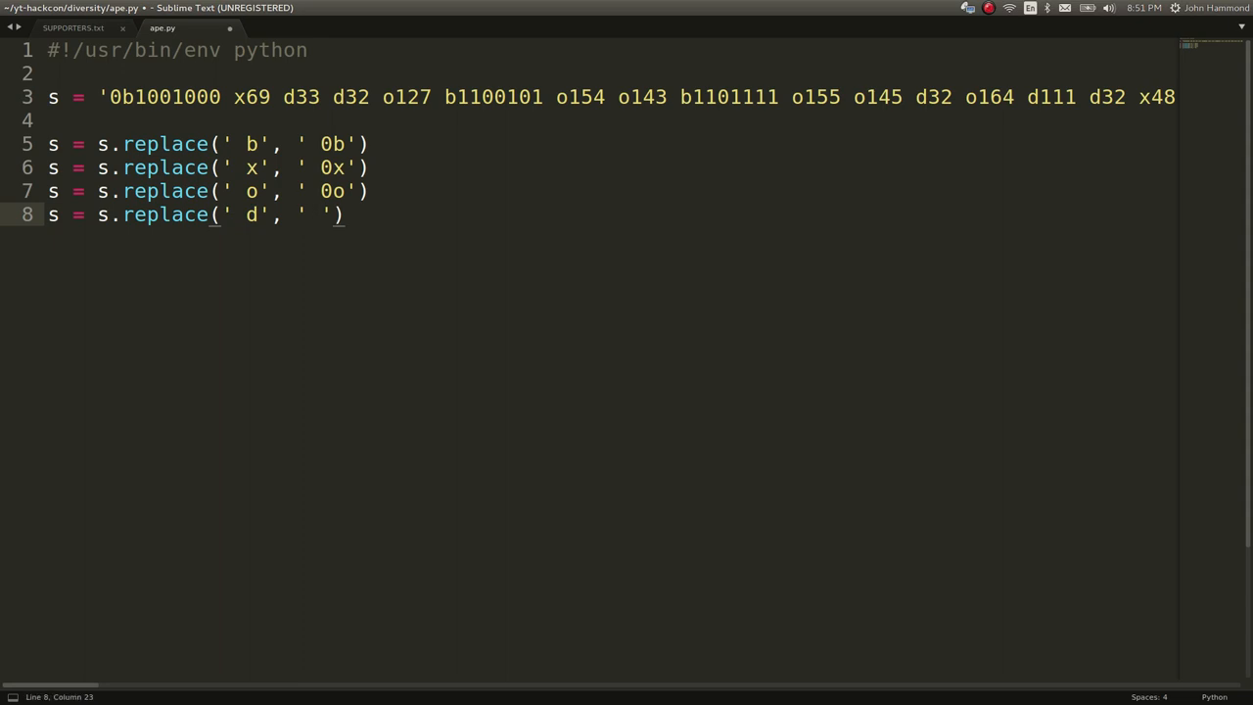
key(ctrl+b)
text(s =)
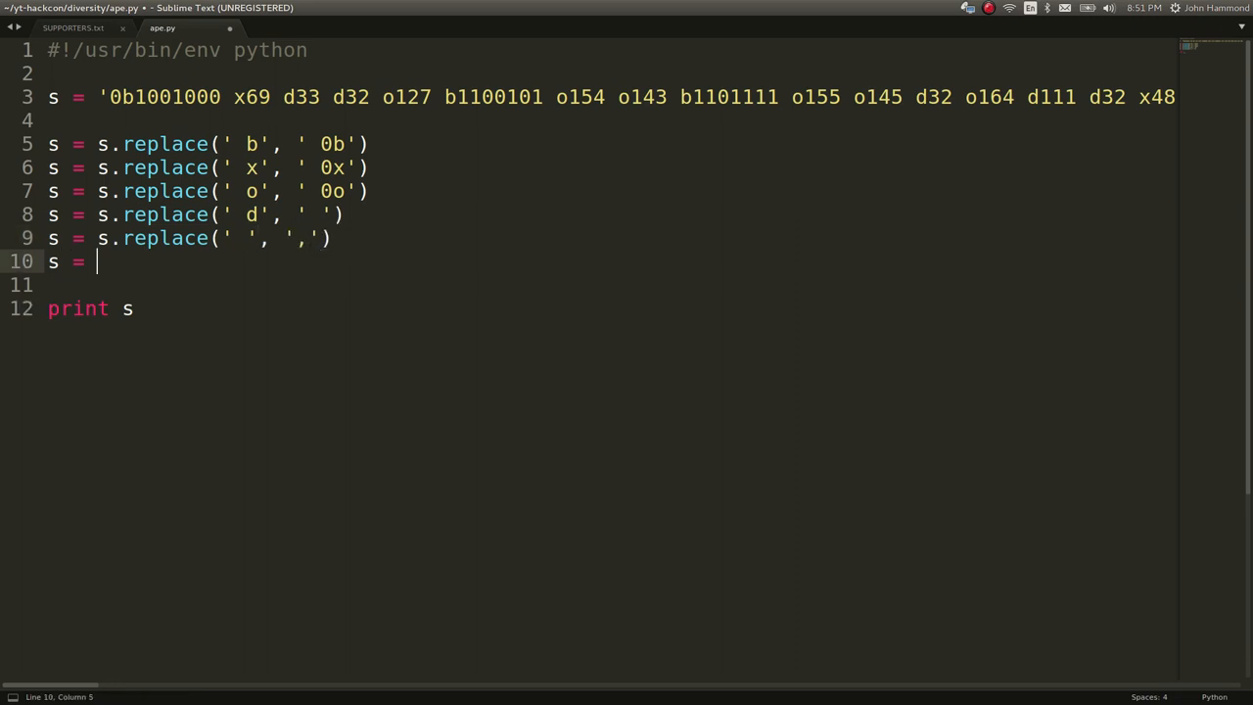
- Wrap s in "[" + s + ']', run the script to print the list, and add 'from pwn import *'
text("[" +)
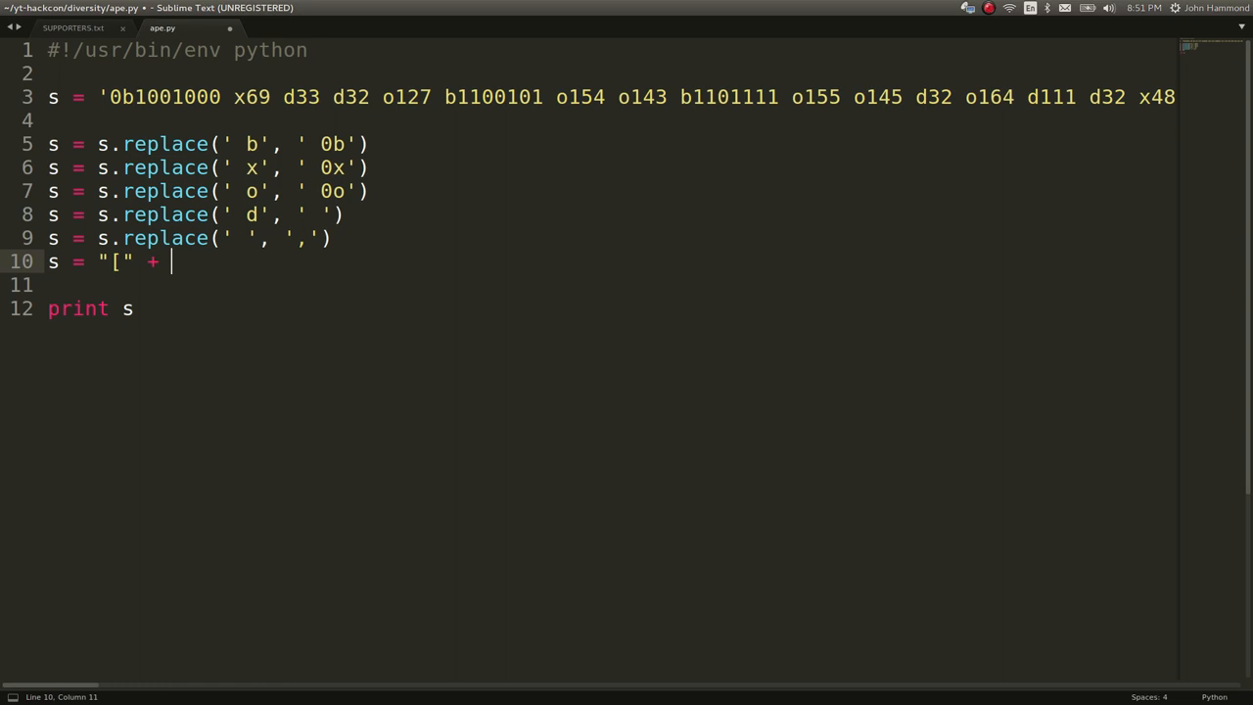
text(s +)
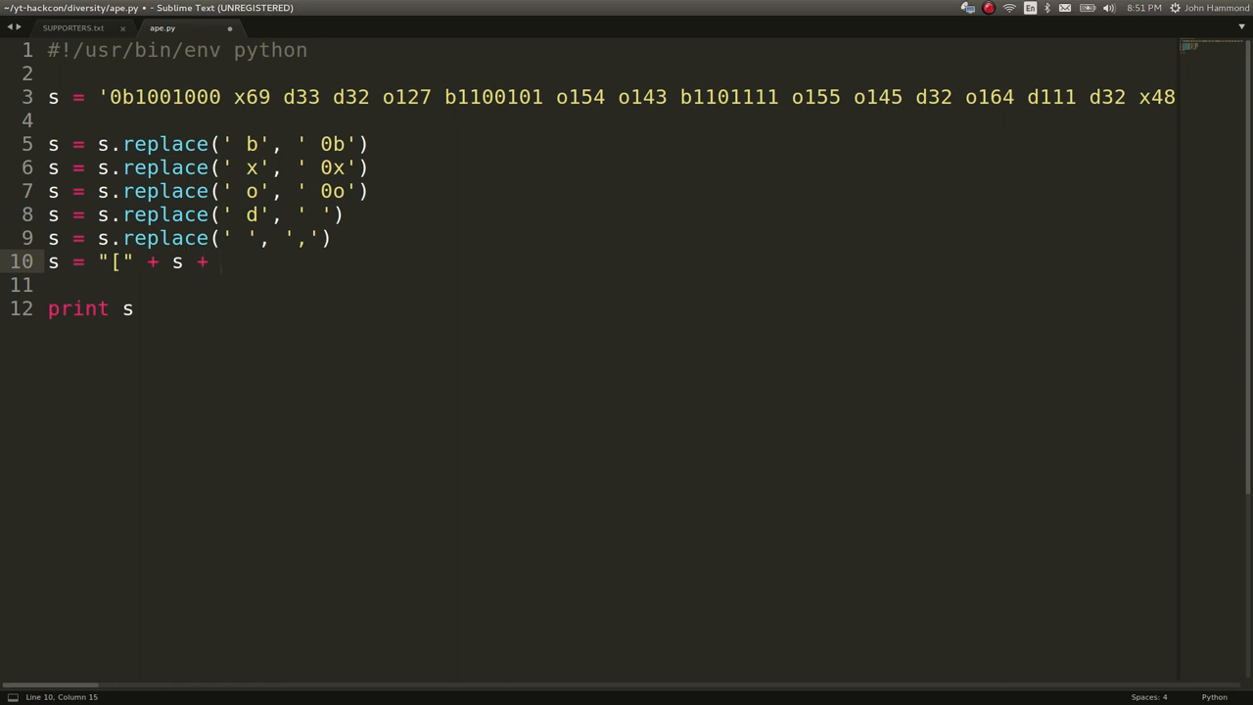
text(']')
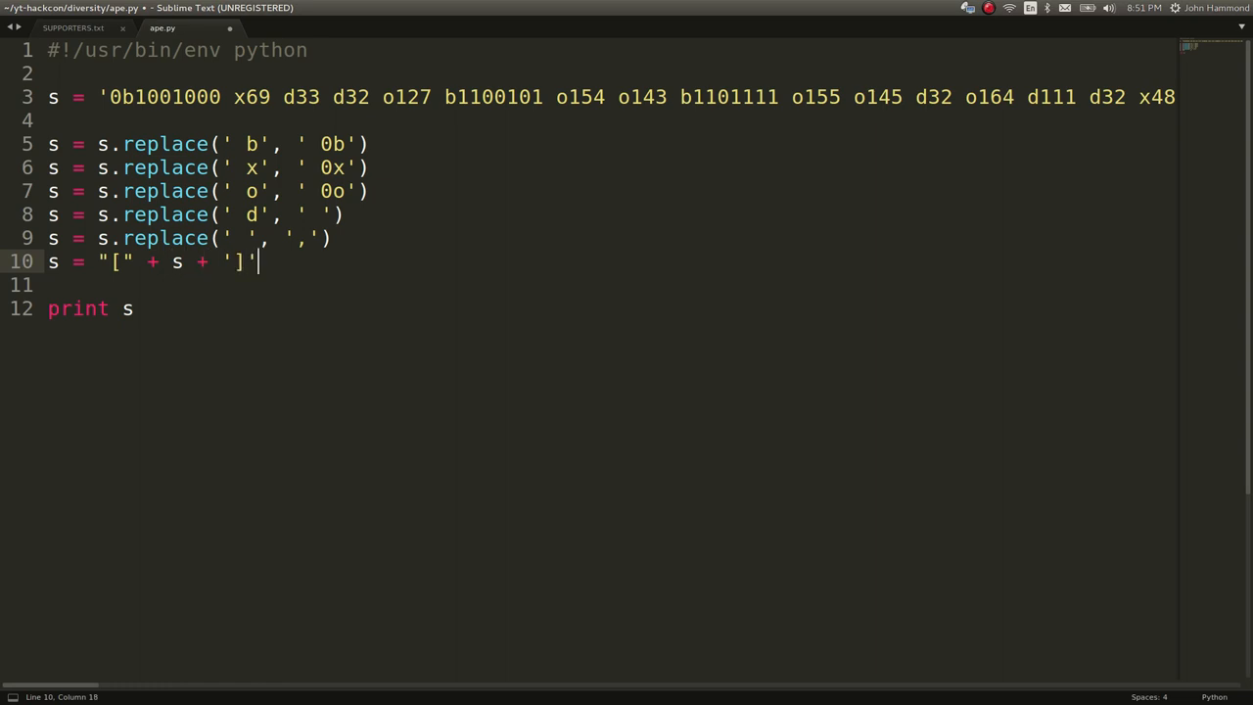
key(ctrl+b)
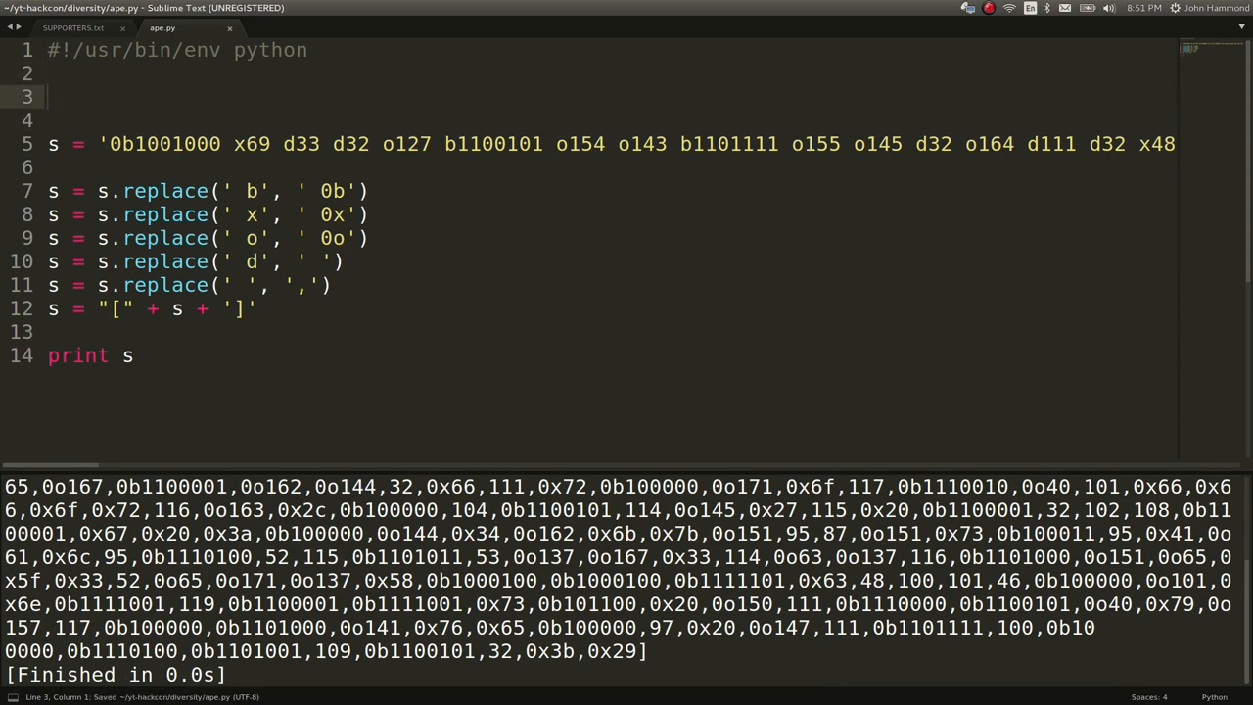
text(from pwn import *)
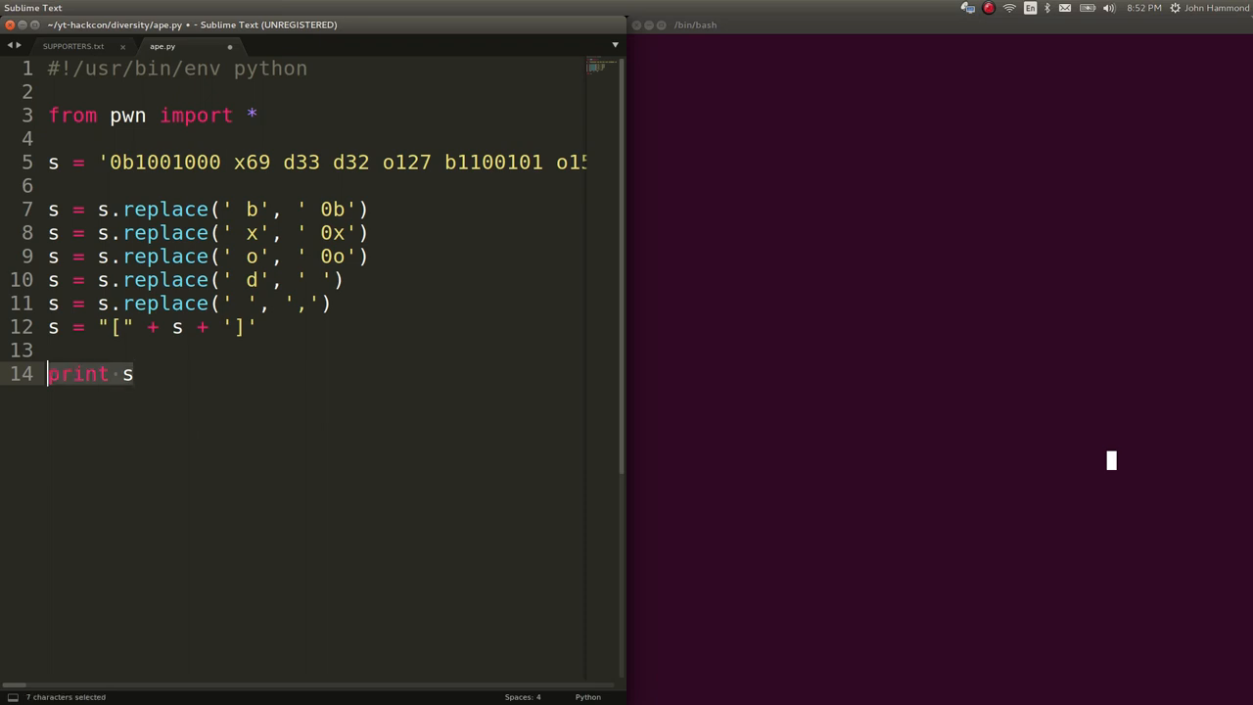
- Replace the print with print [ safeeval.expr(s) ] to evaluate the token list
key(Delete)
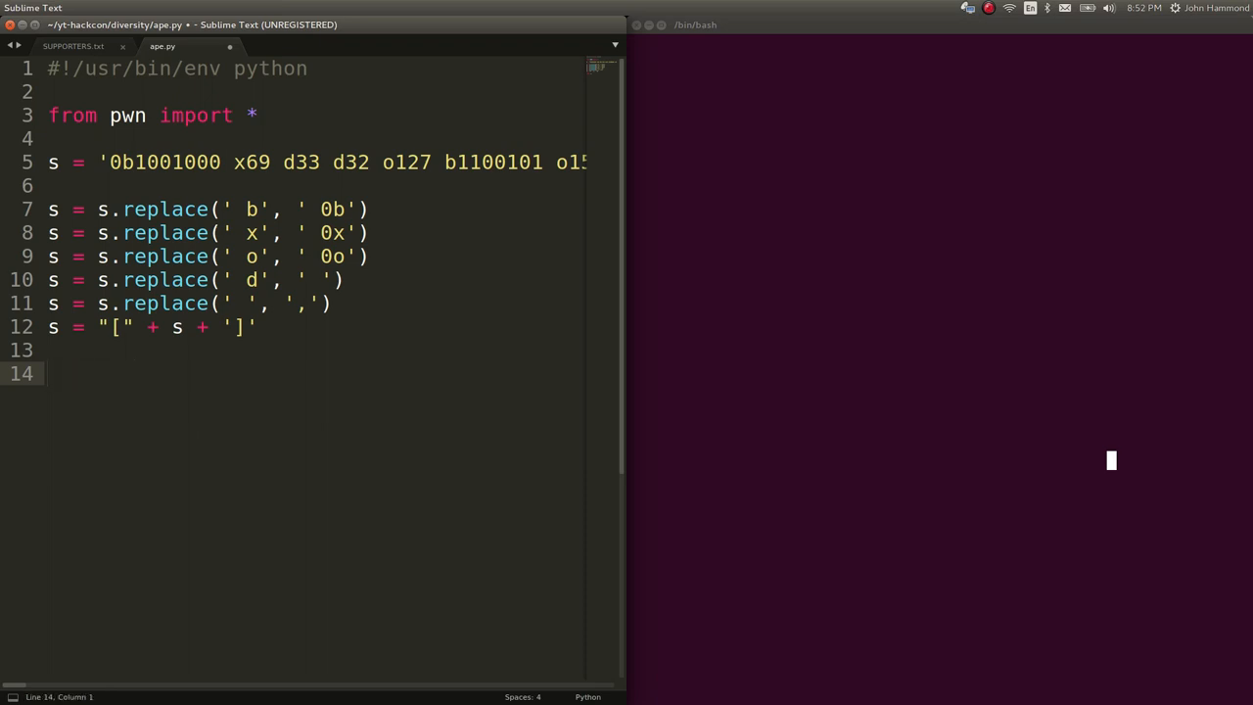
click(49, 372)
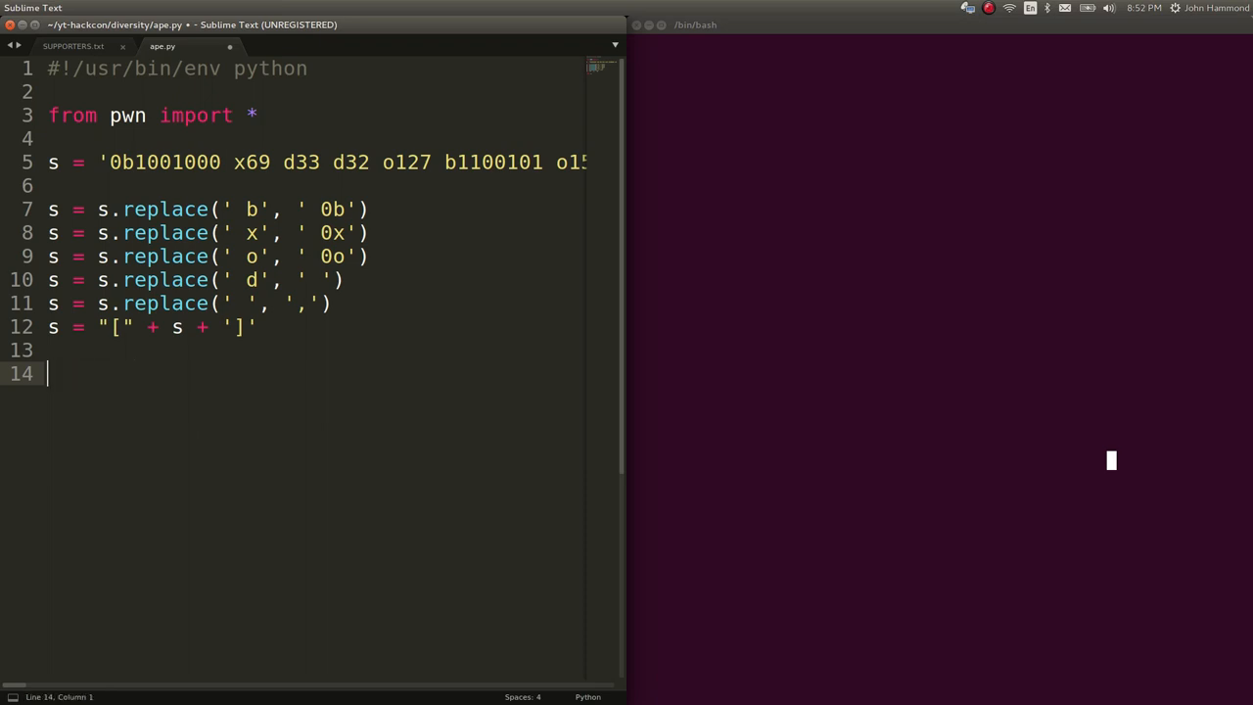
text(safeeval())
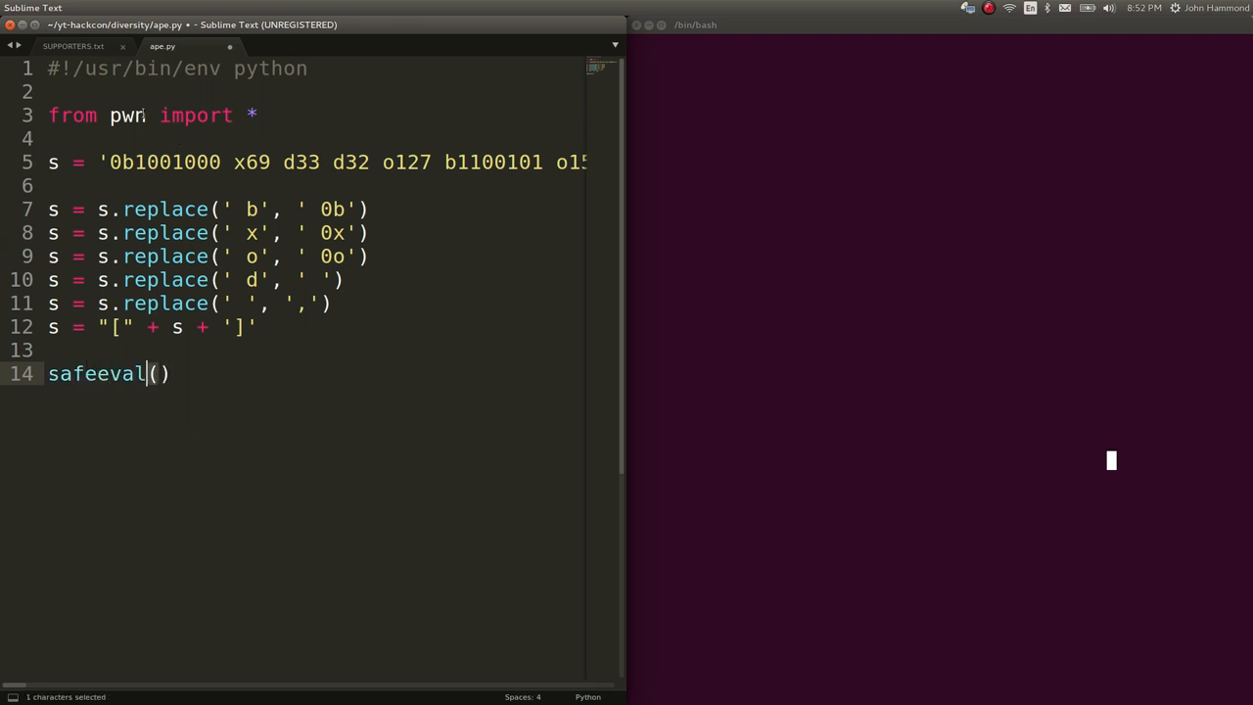
text(.e)
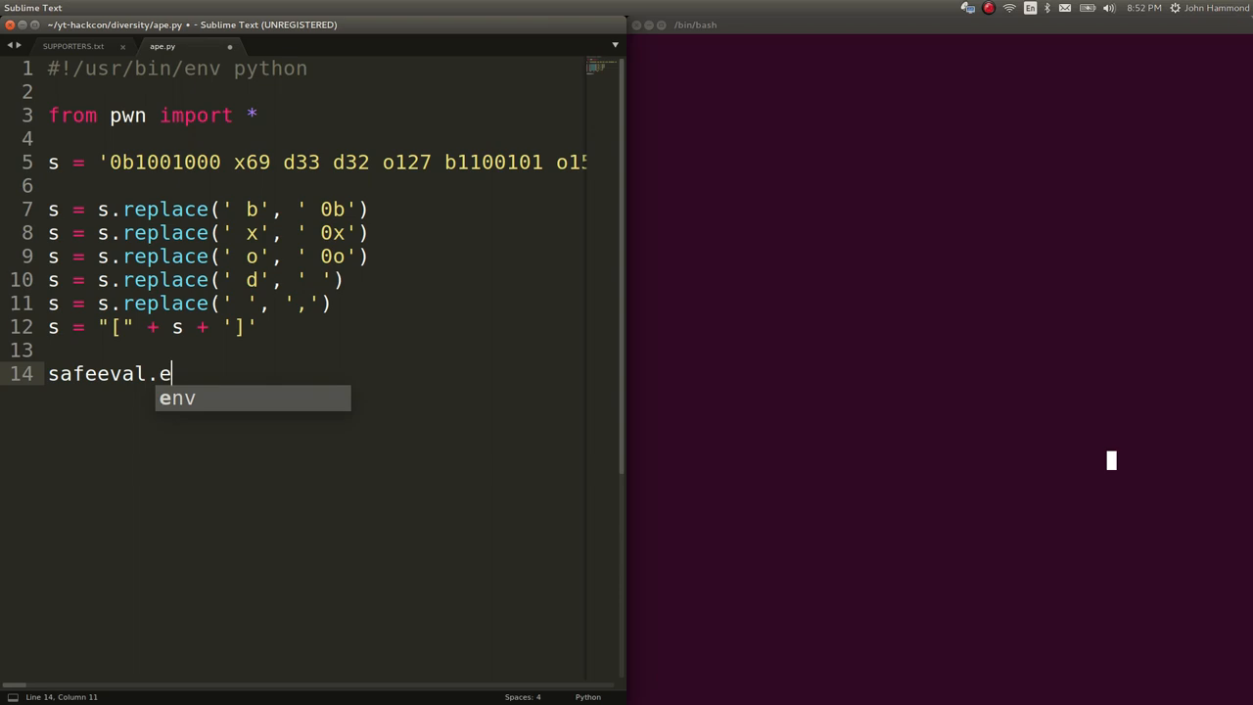
text(xpr())
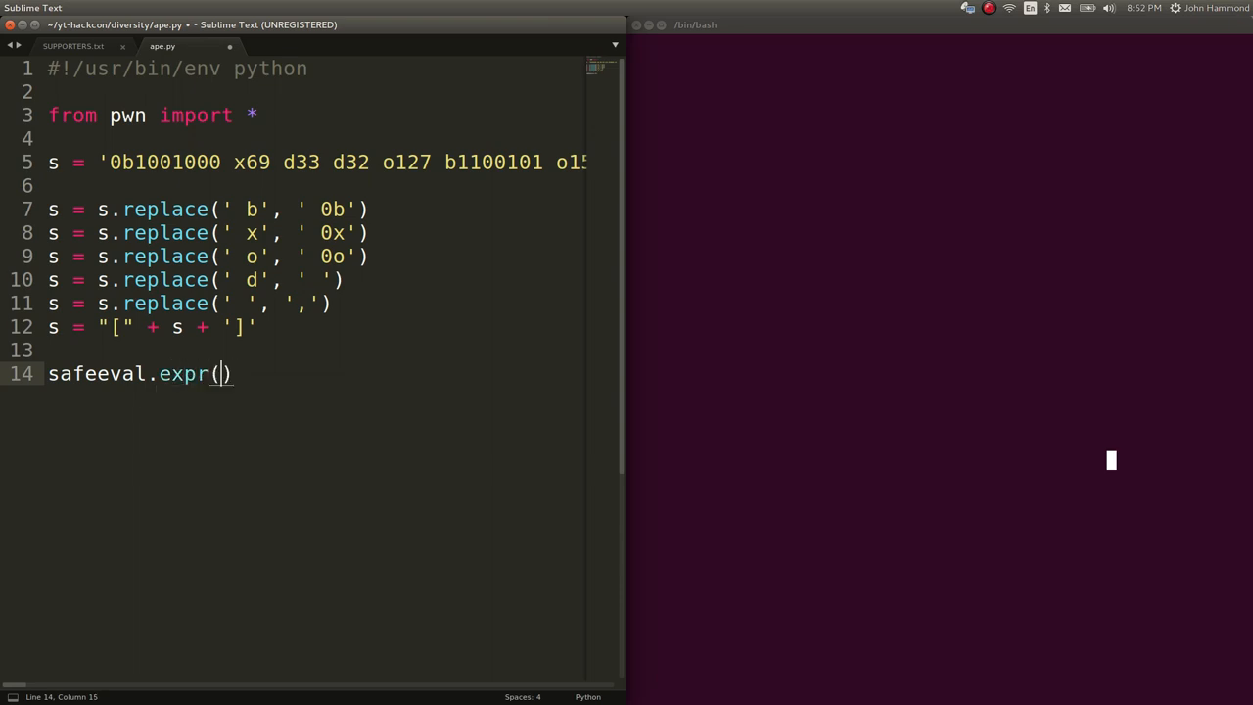
text(s)
text(python ape.py)
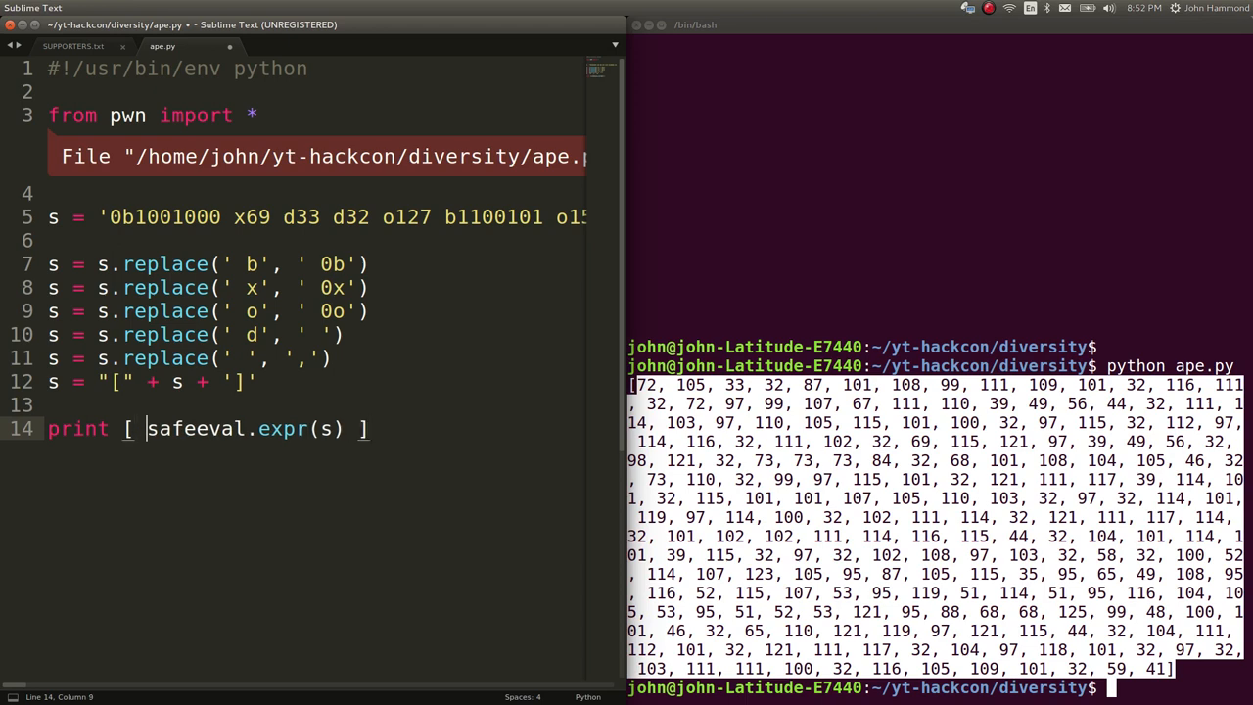
- Print ''.join([ chr(x) for x in safeeval.expr(s) ]), save, and maximize the editor
text(chr(x))
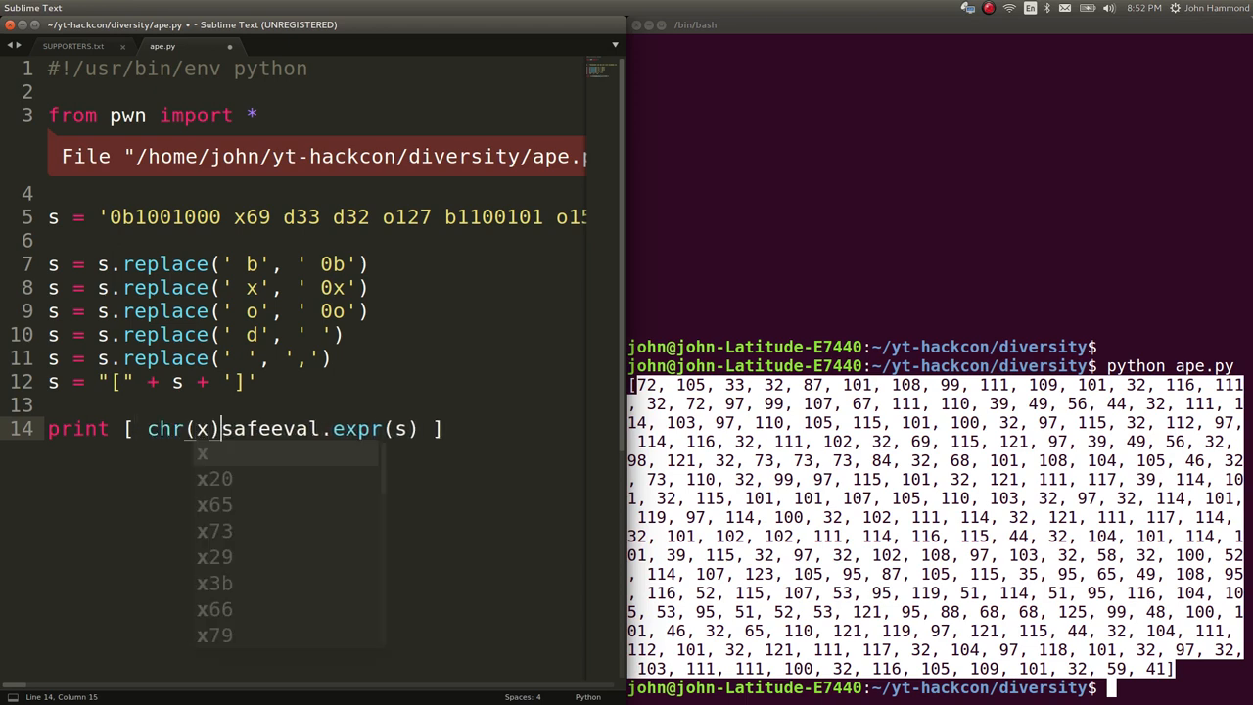
text(for x in)
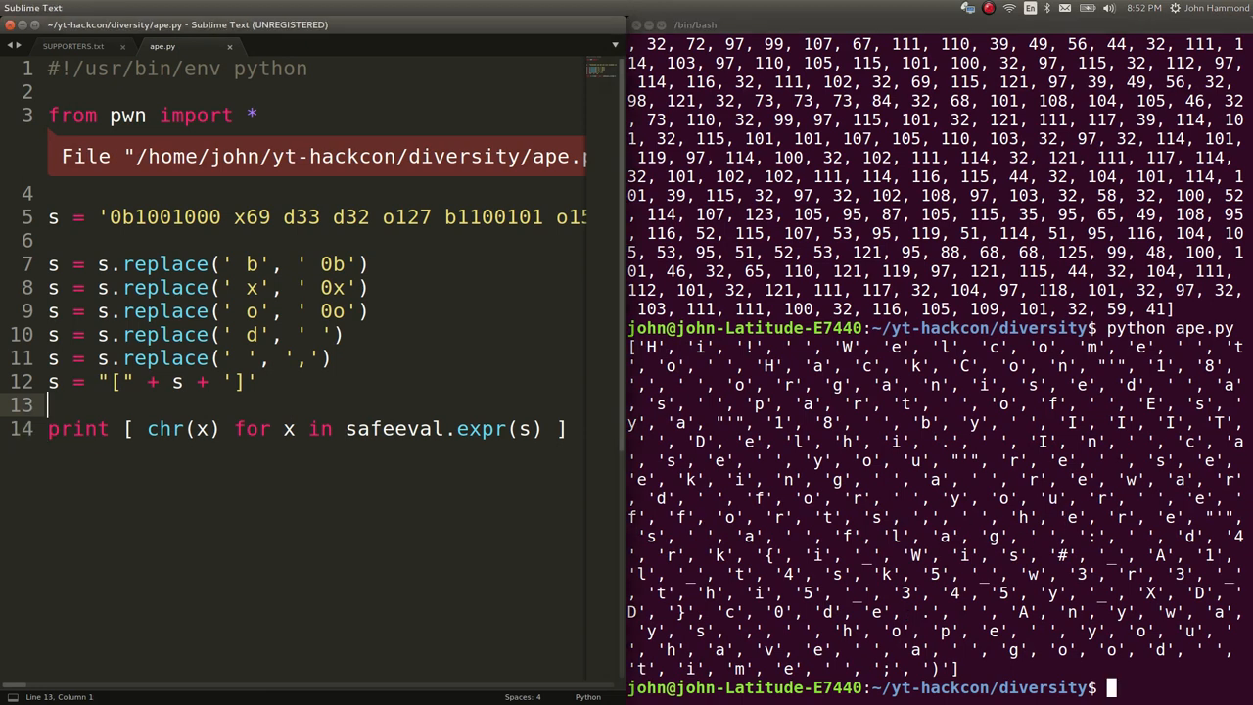
text(''.join())
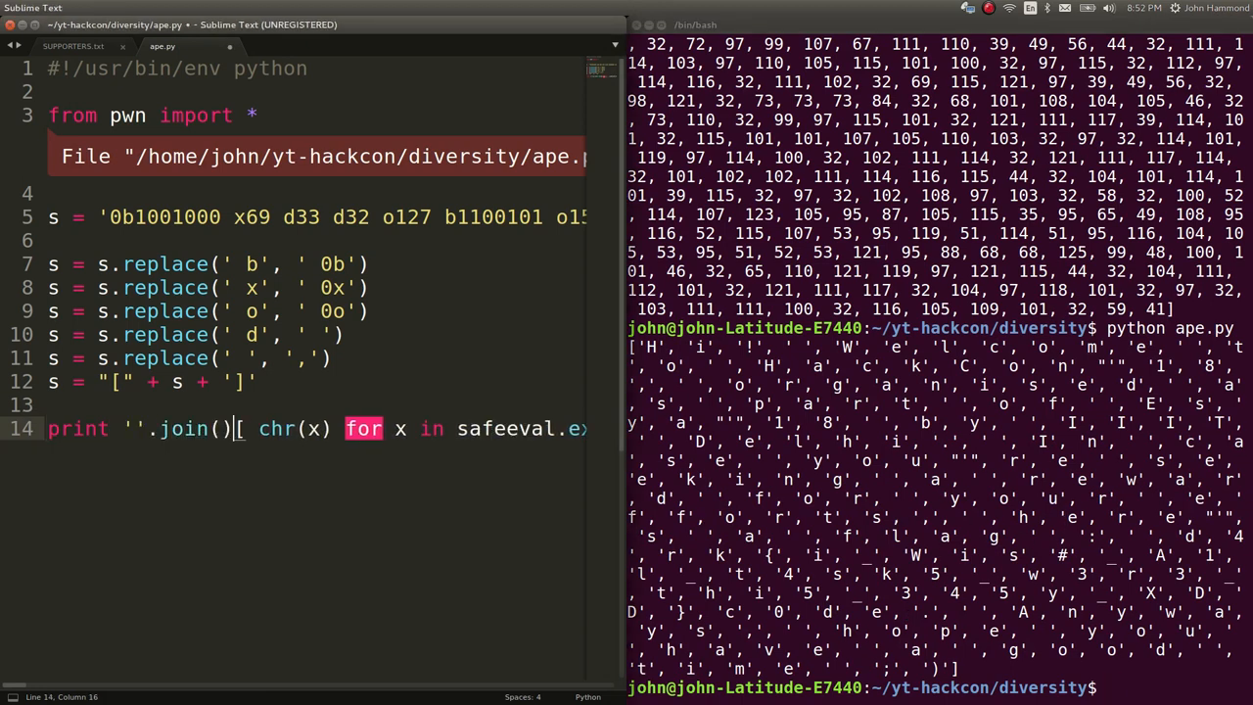
key(ctrl+s)
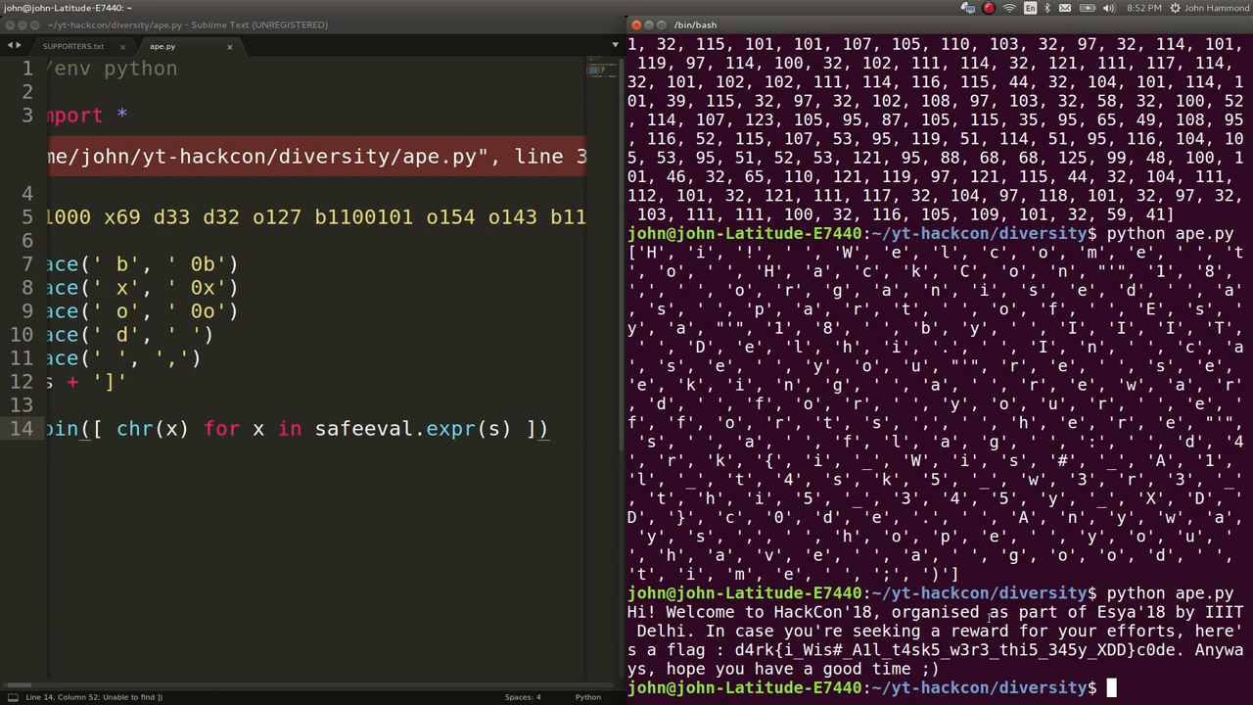
double_click(750, 650)
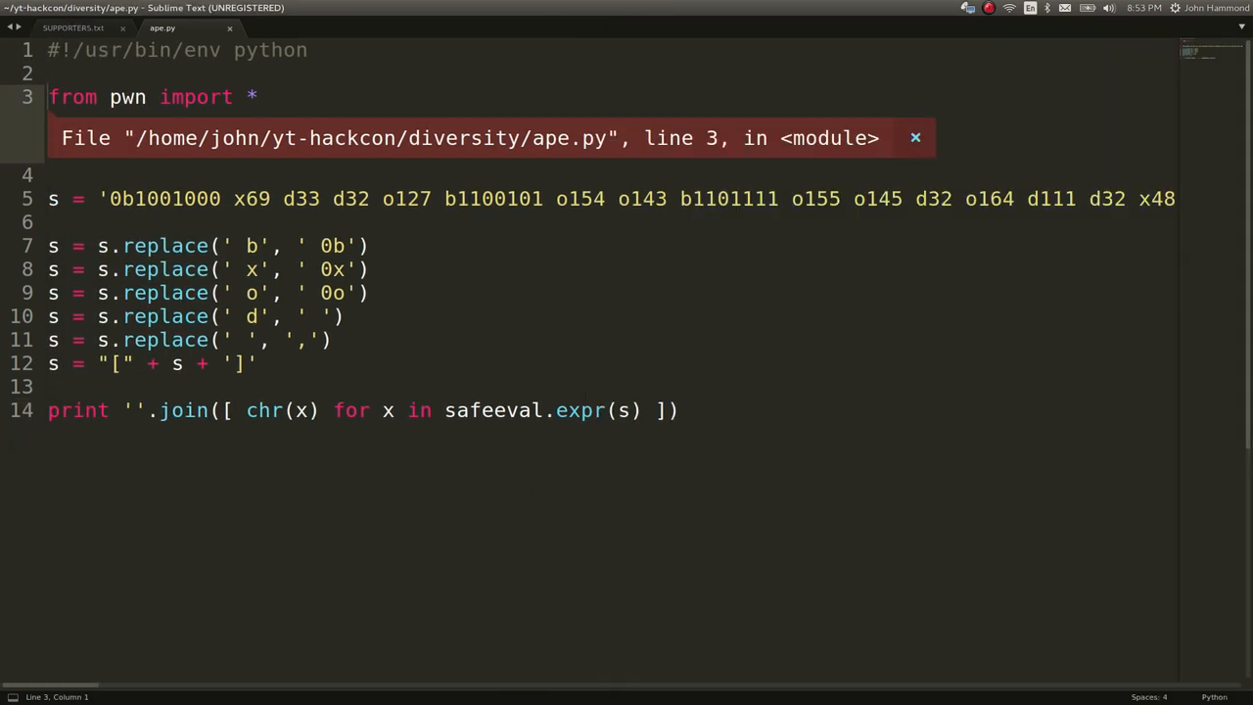
- Add import re after the pwn import and save the script
click(917, 137)
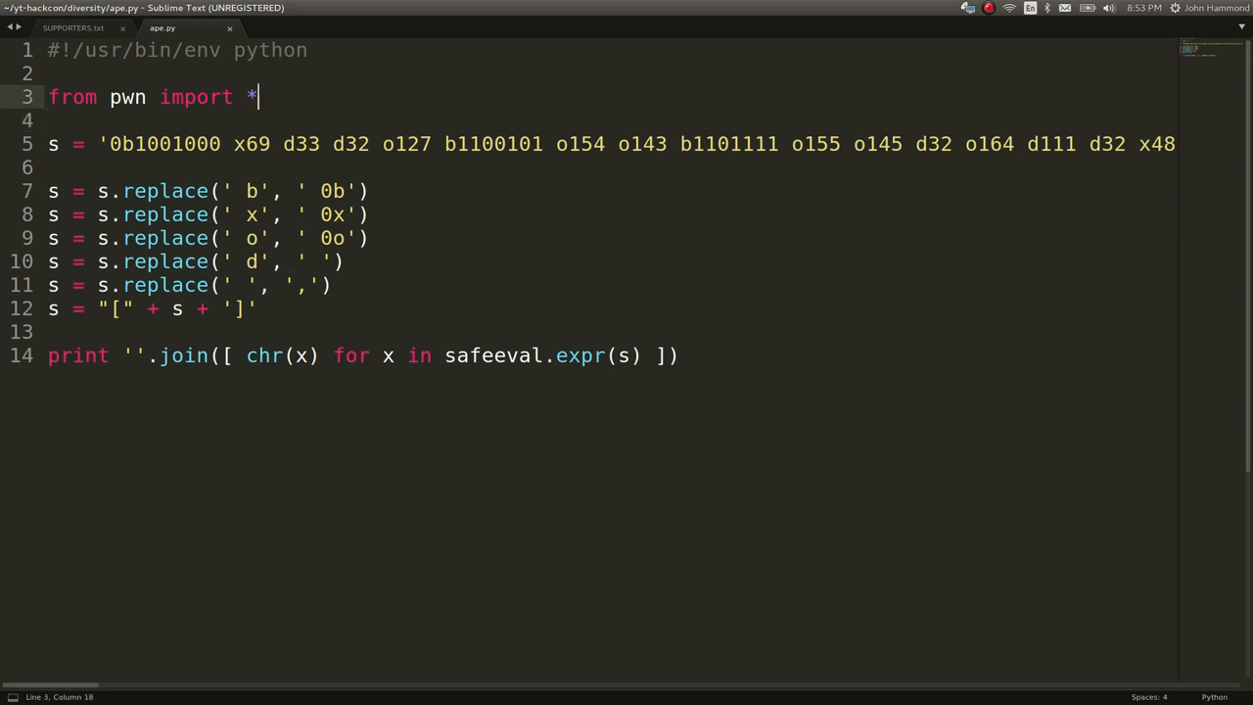
text(im)
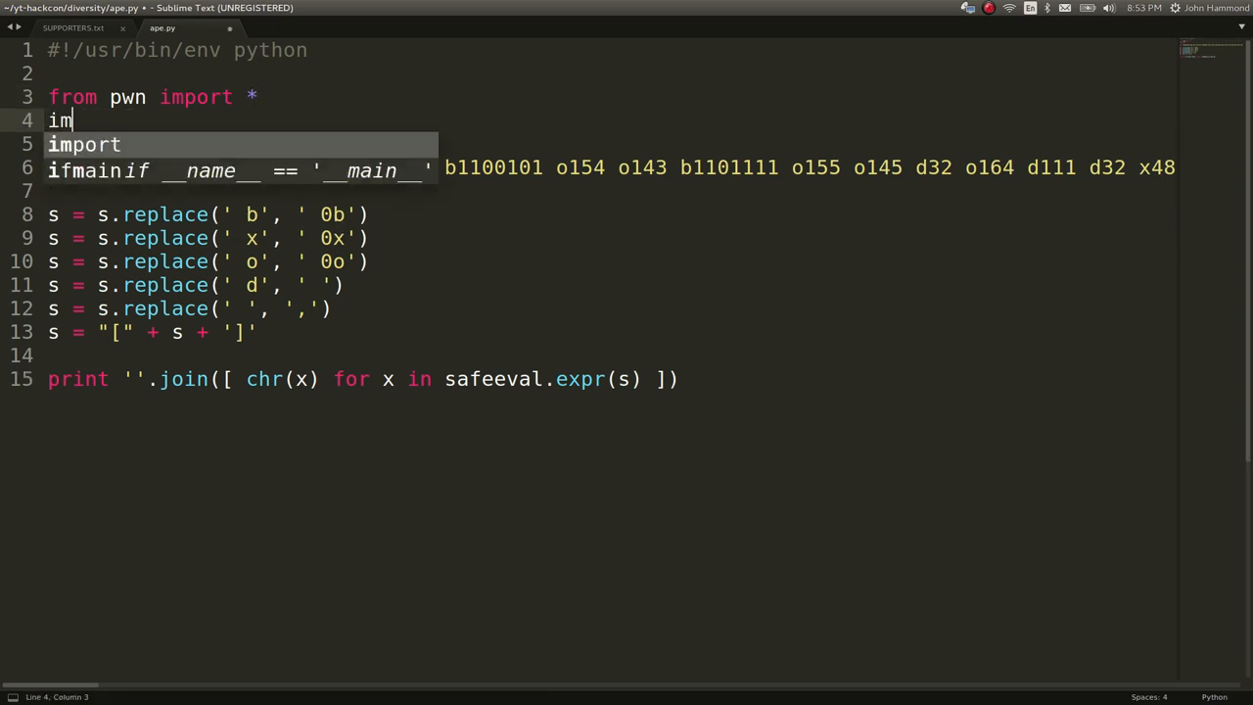
text(port re)
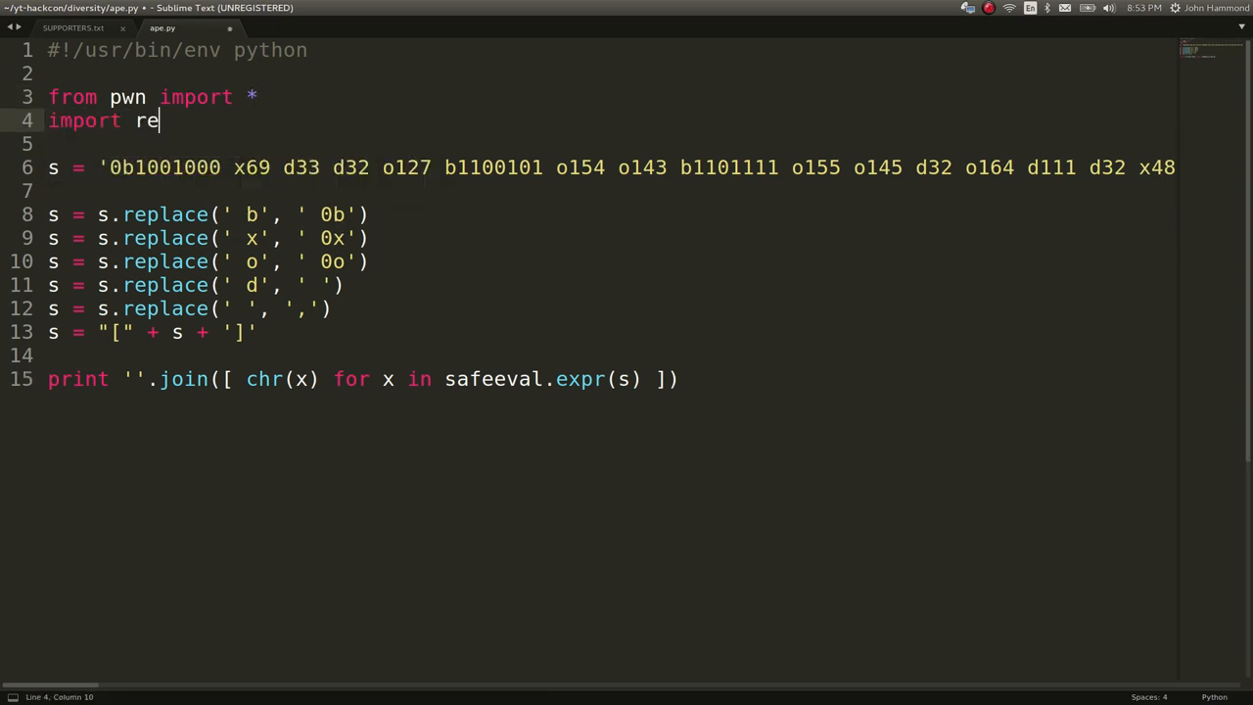
key(ctrl+s)
text(s =)
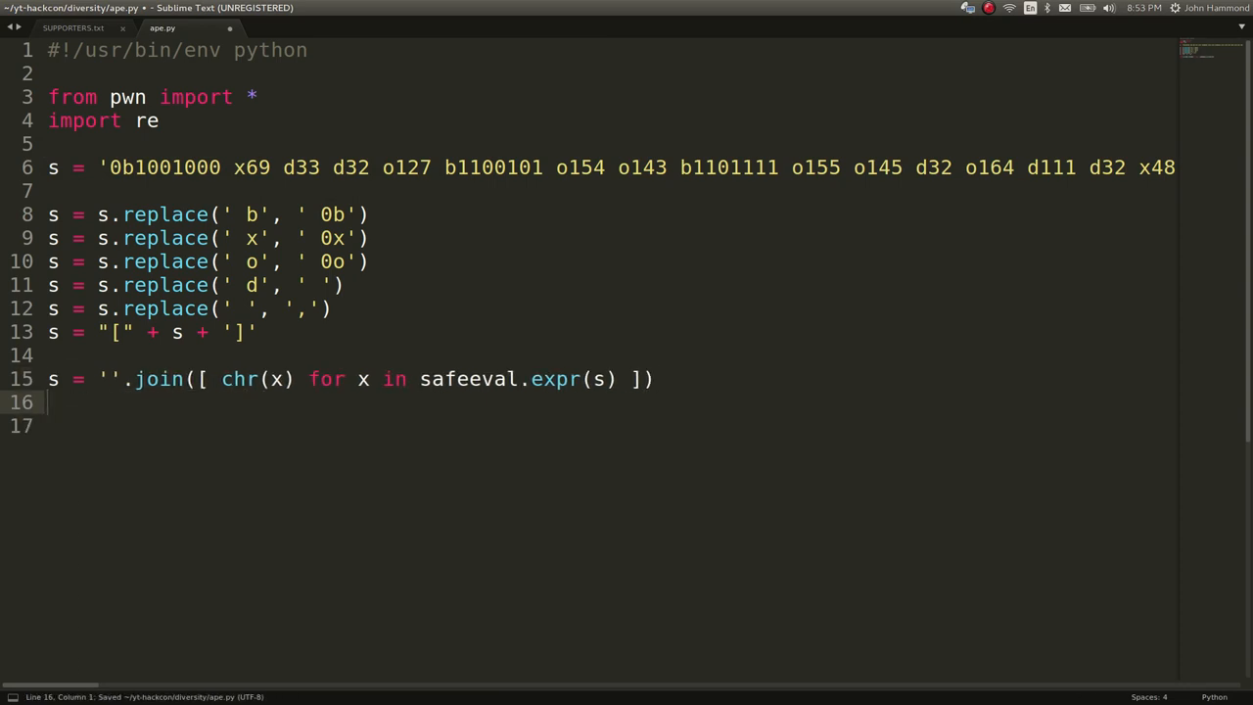
- Extract the flag with re.findall('d4rk{.*}c0de') and run the script
text(re.fi)
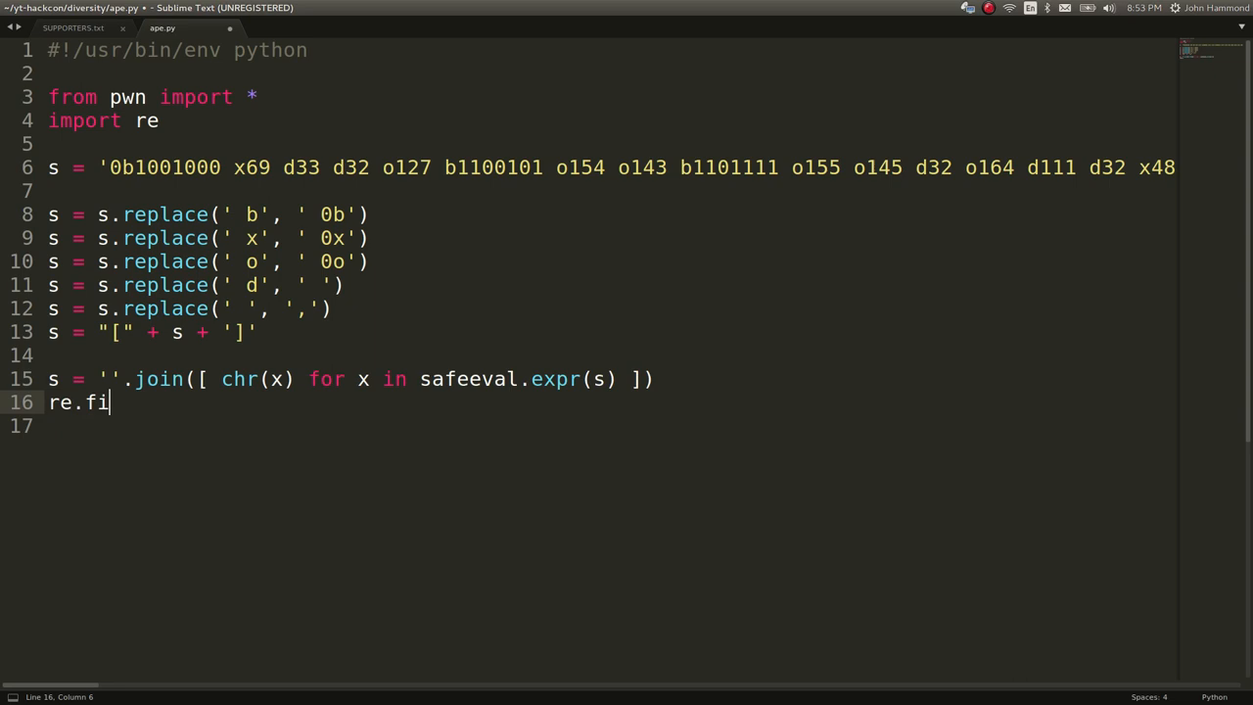
text(ndall(''))
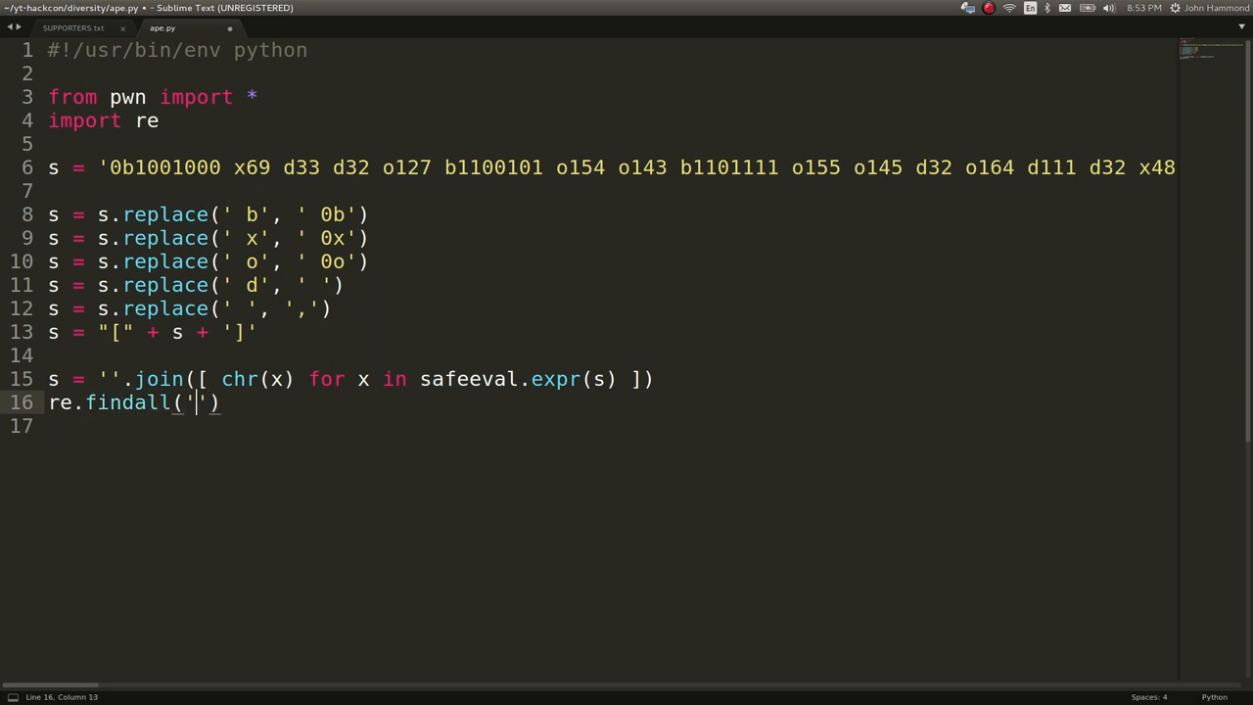
text(d4rk{.*})
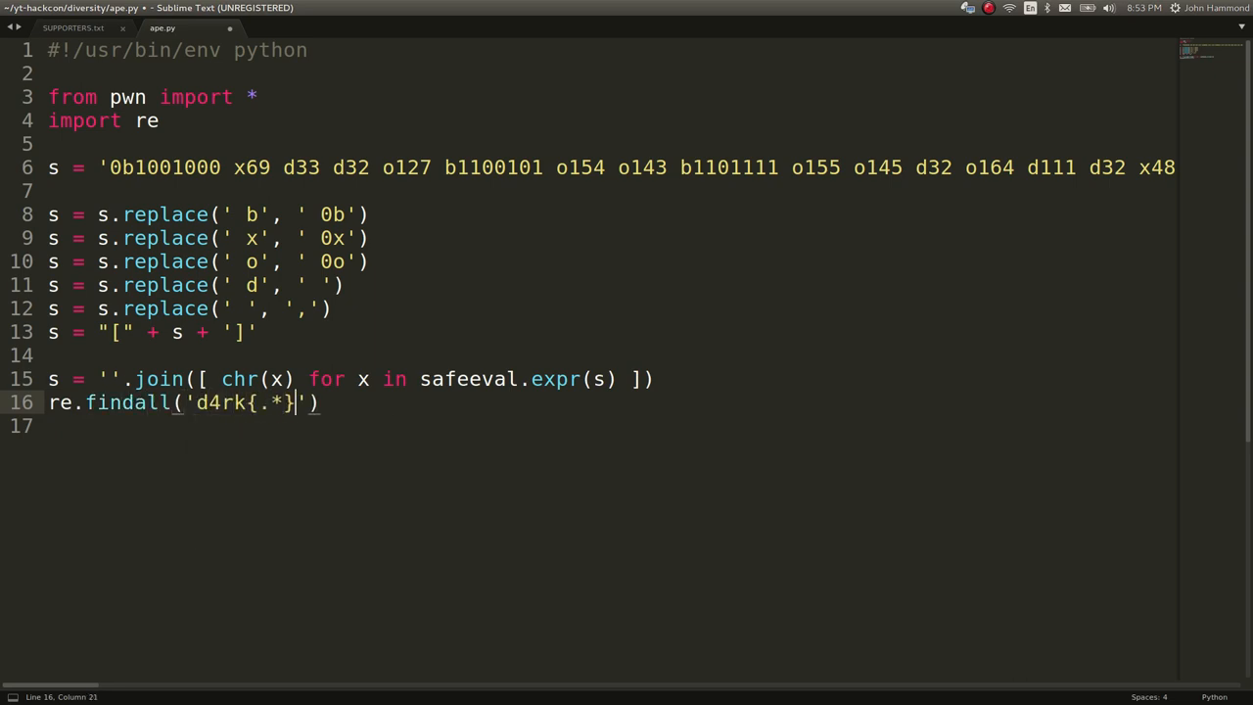
text(c0de)
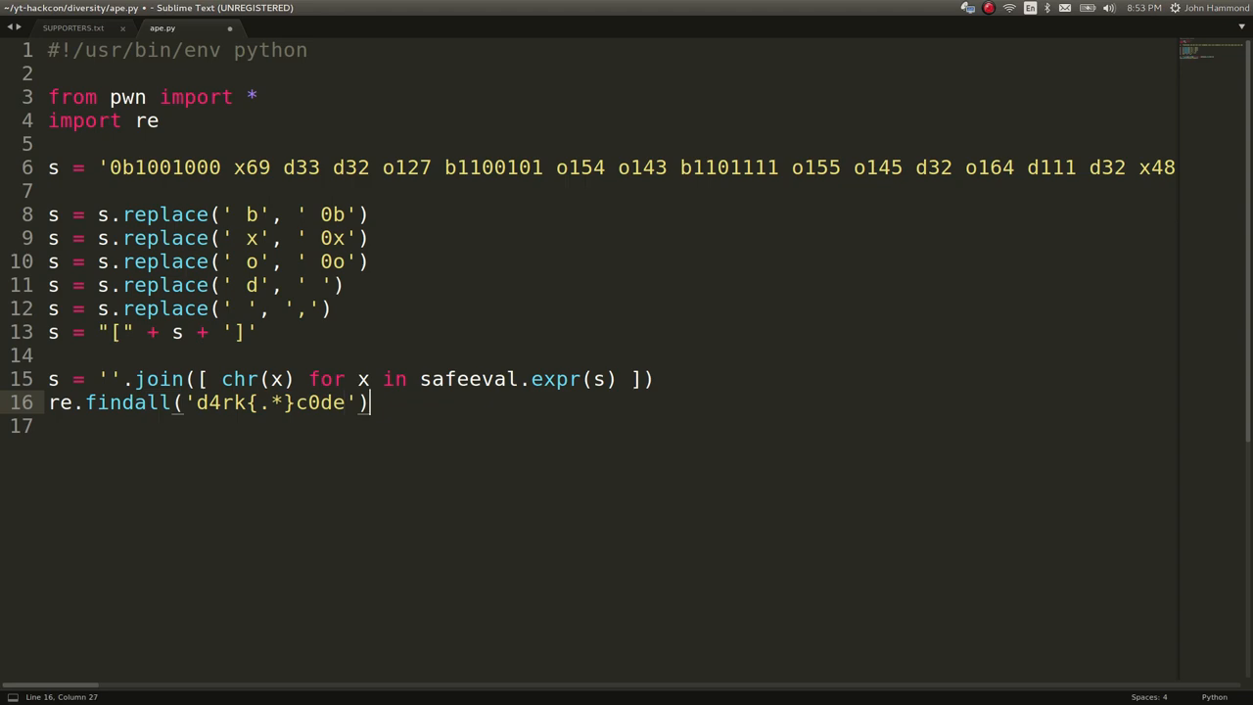
key(ctrl+b)
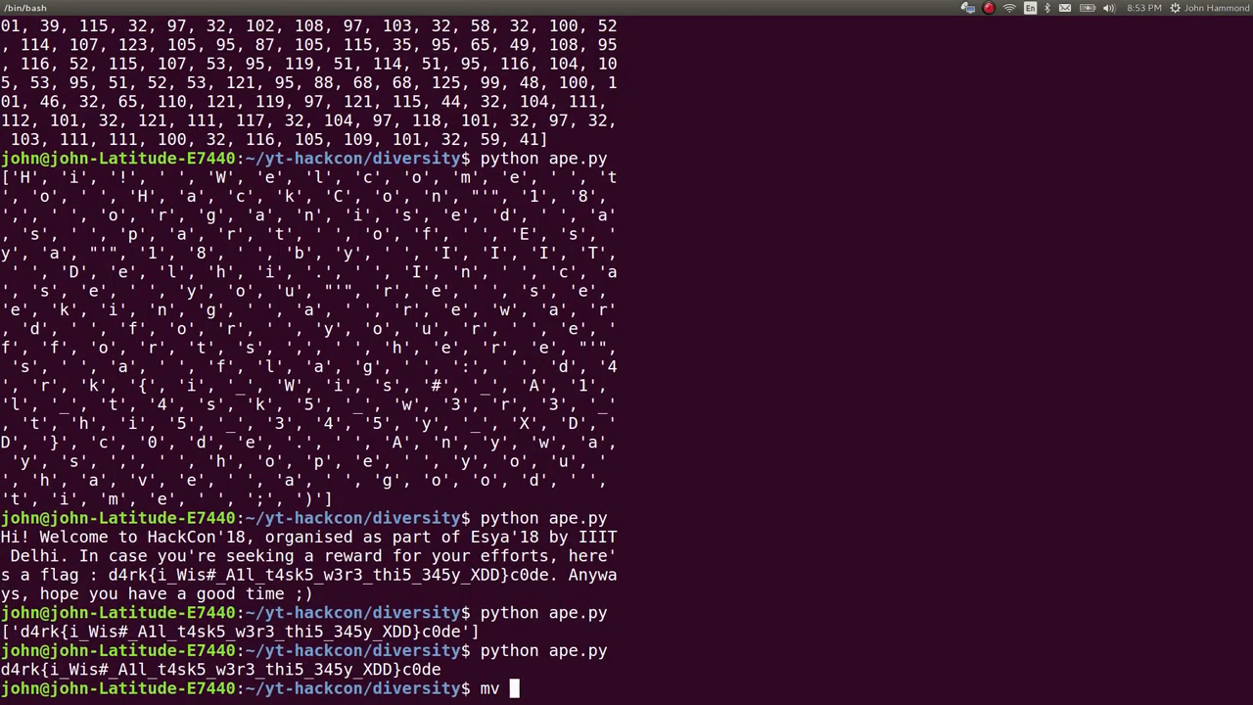
- Rename ape.py to get_flag.py, make it executable, and run ./get_flag.py > flag.txt
text(ape.py  get_flag.py)
text(chmod _x g)
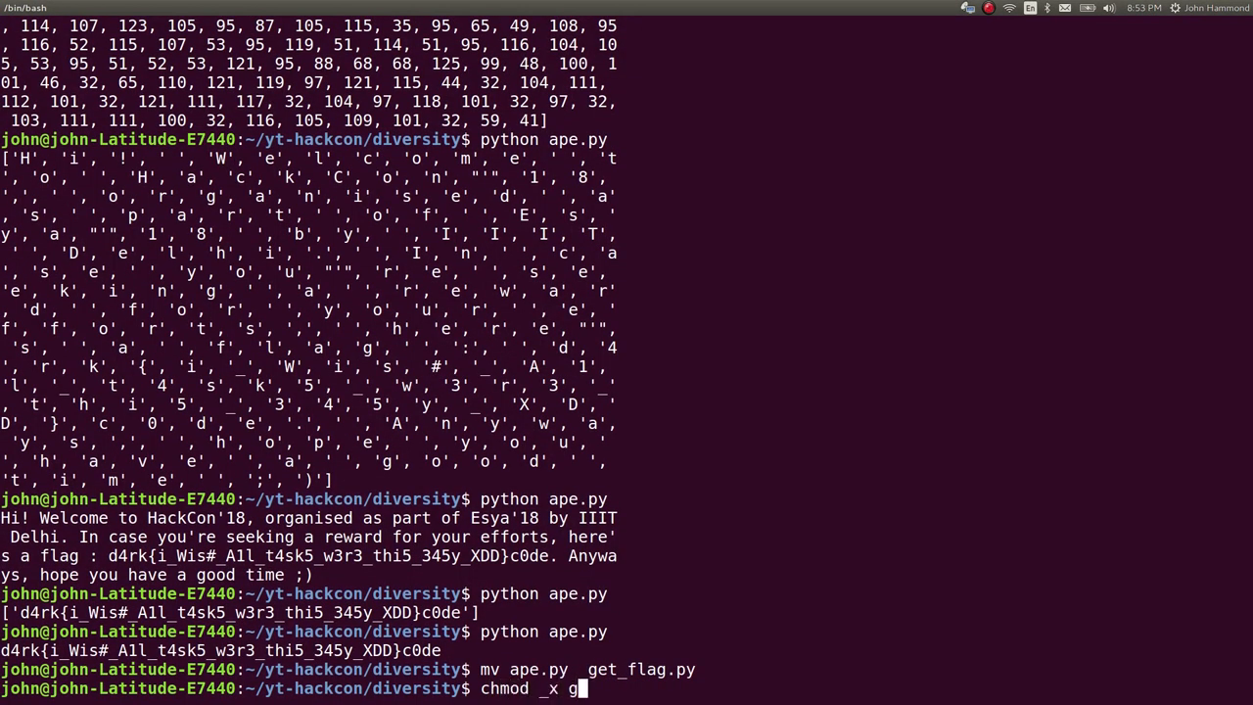
key(Return)
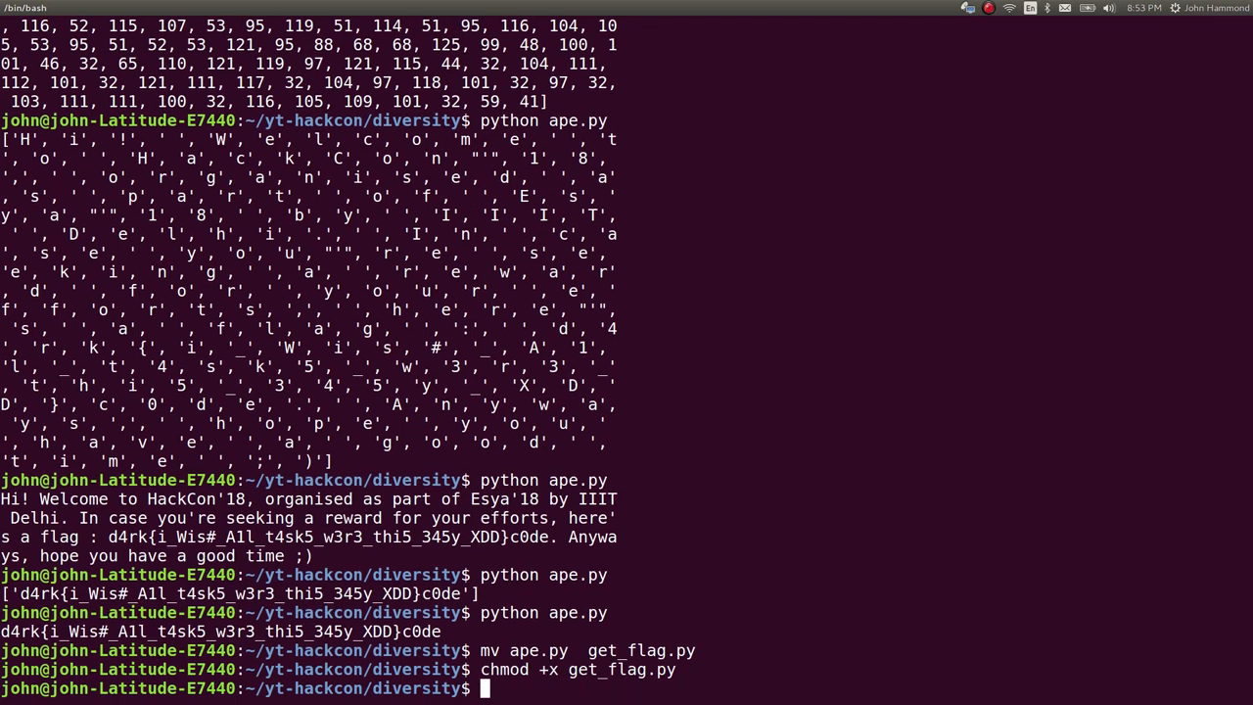
text(./get_flag.py  > fla)
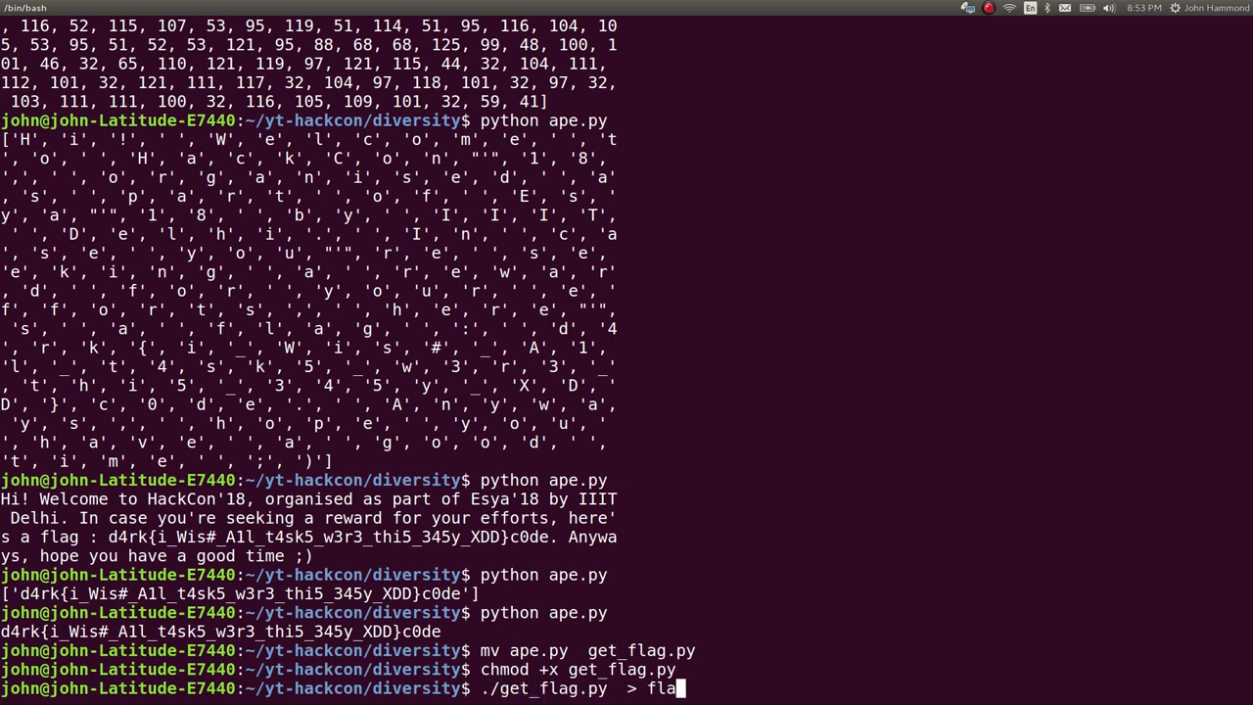
key(Return)
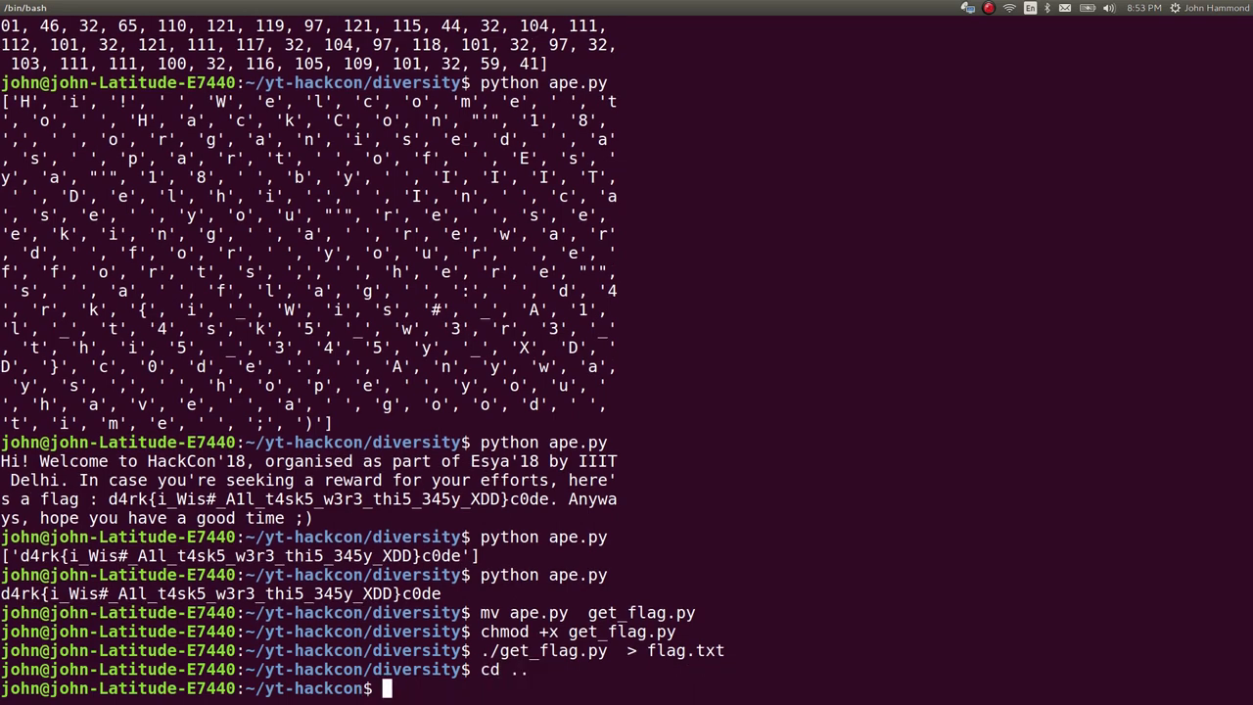
- Rename the diversity folder with mv diversity{,_COM...}
text(mv diversity)
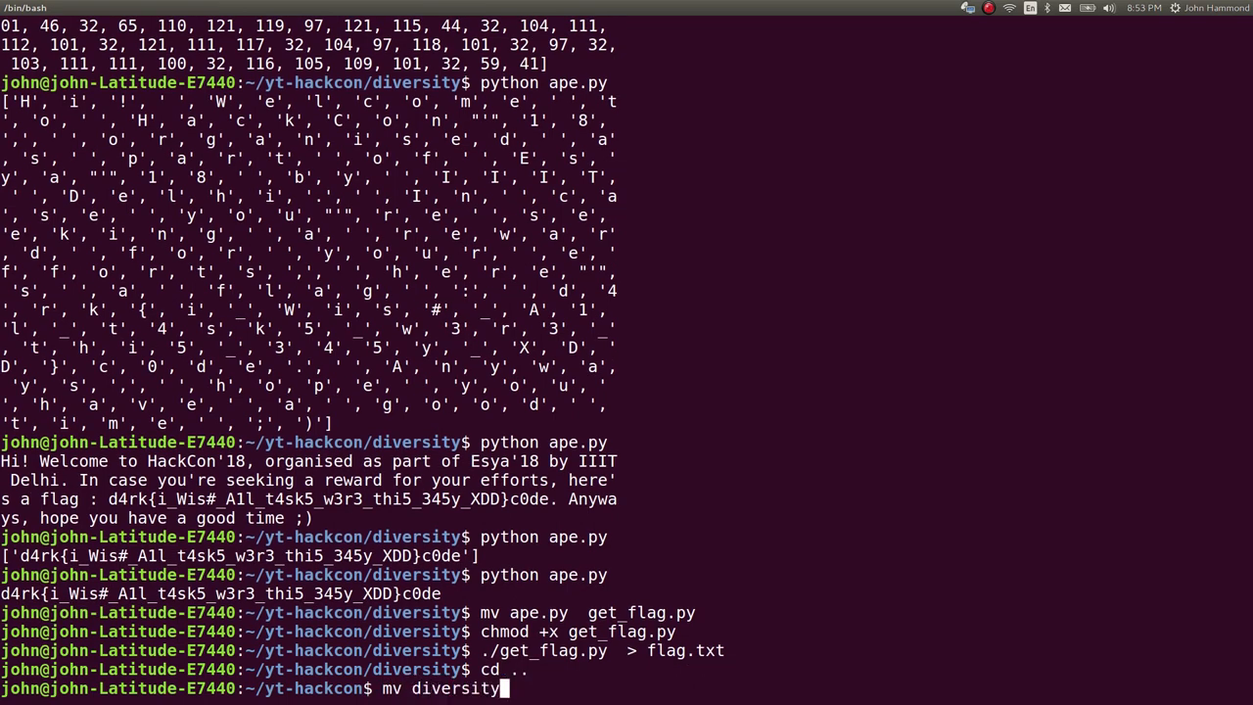
text({,_COM)
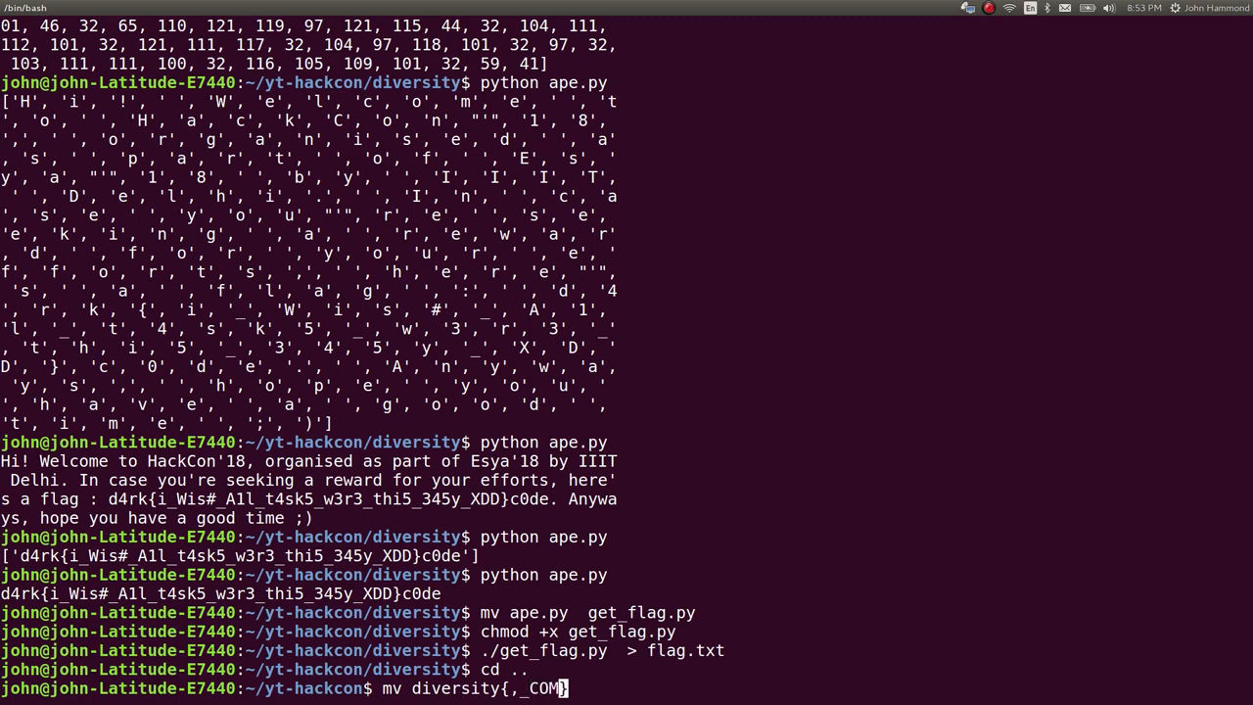
key(Return)
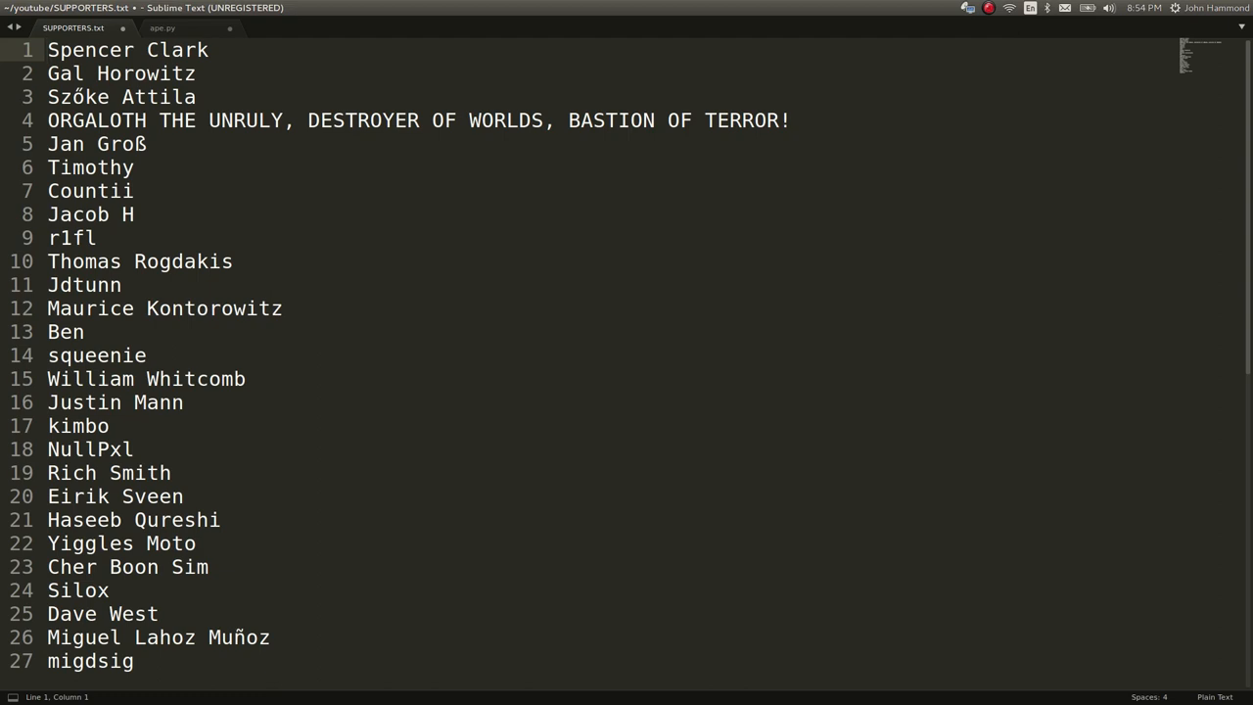
click(49, 51)
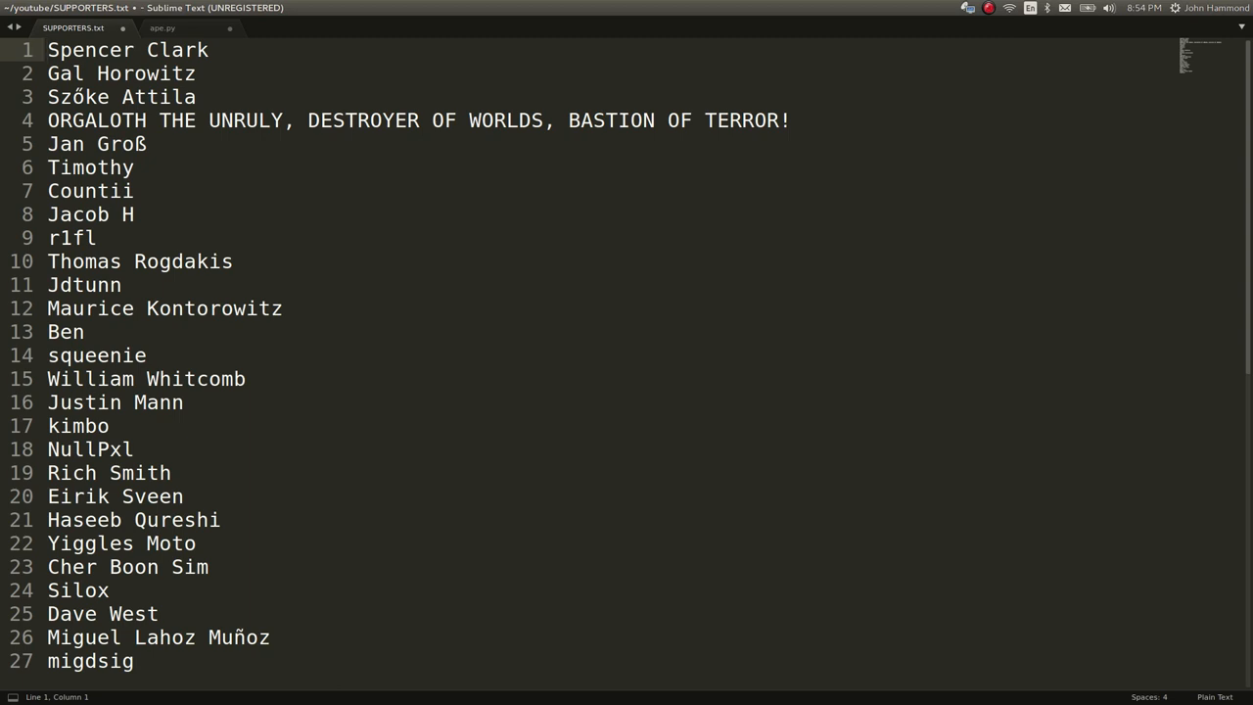
click(47, 51)
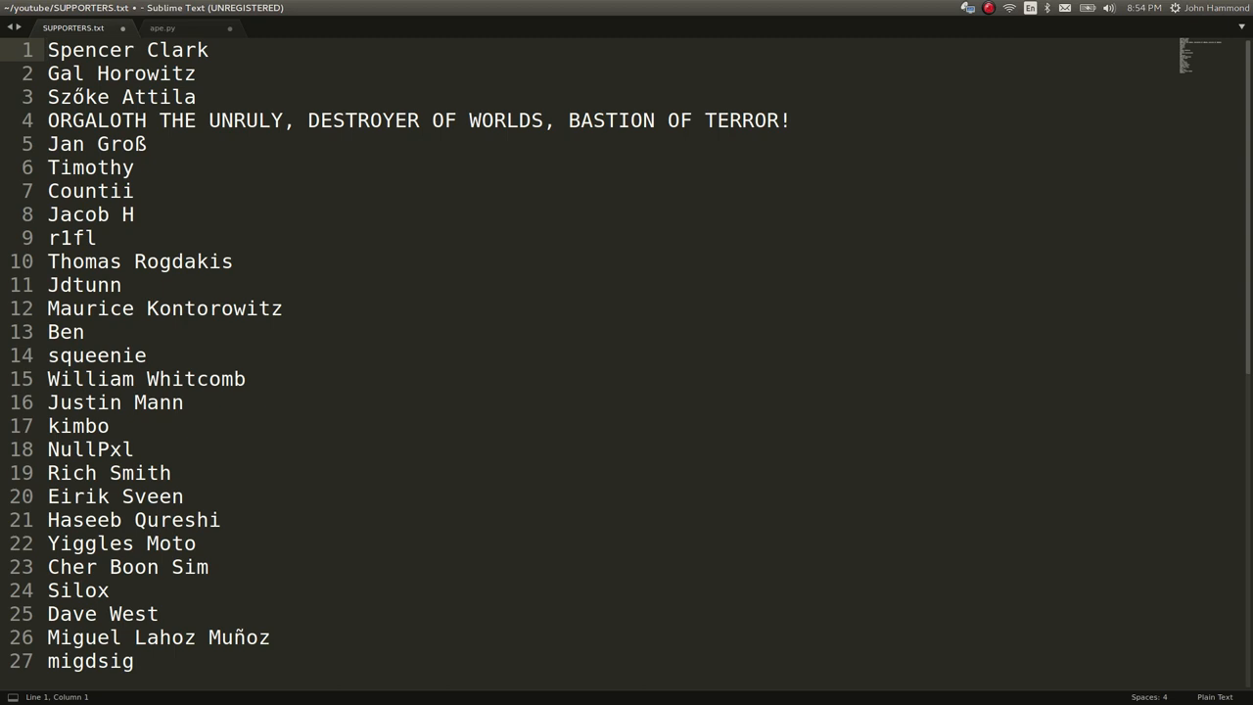
click(49, 51)
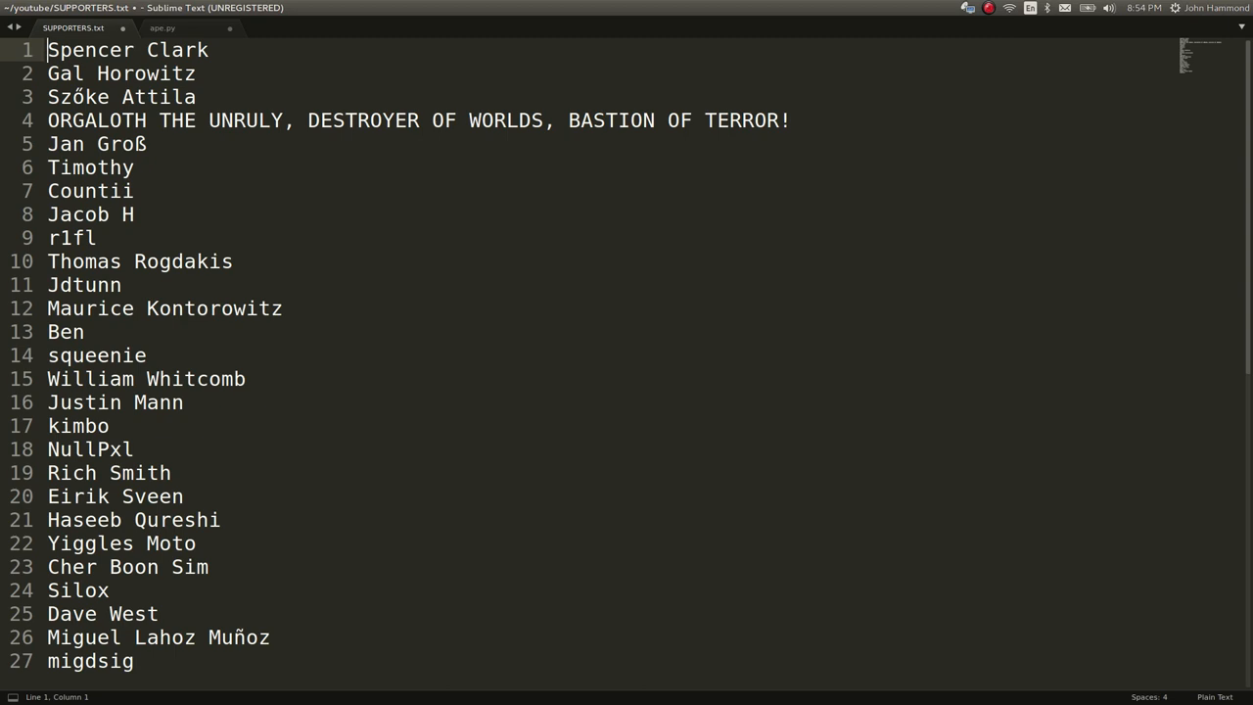